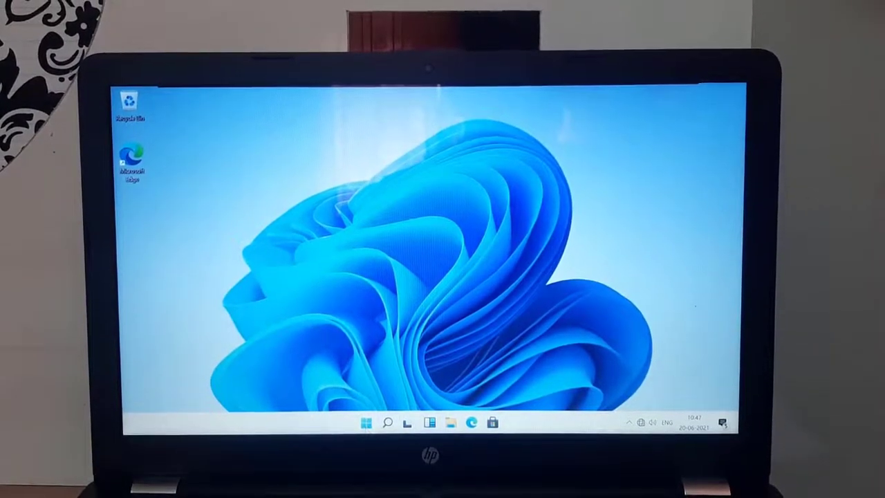
Search Windows for 'settings' from the taskbar search panel.
{"action": "left_click", "coordinate": [365, 423]}
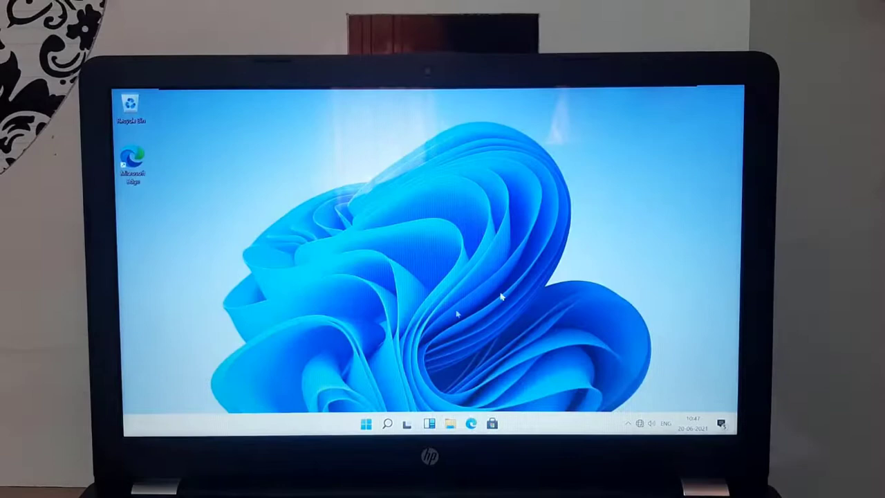
{"action": "left_click", "coordinate": [387, 423]}
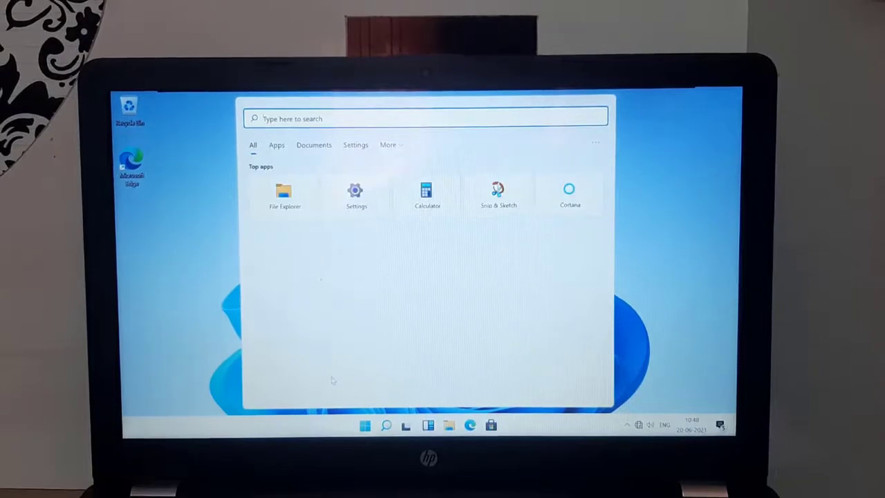
{"action": "type", "text": "settings"}
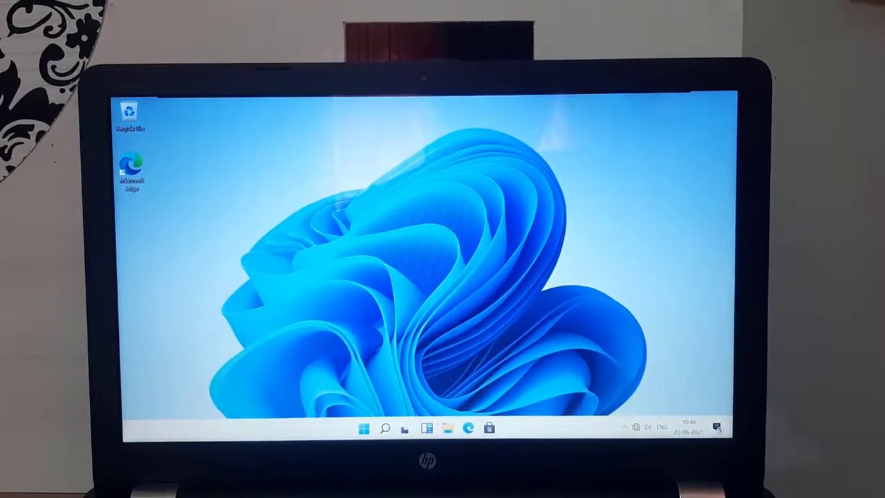
{"action": "left_click", "coordinate": [404, 428]}
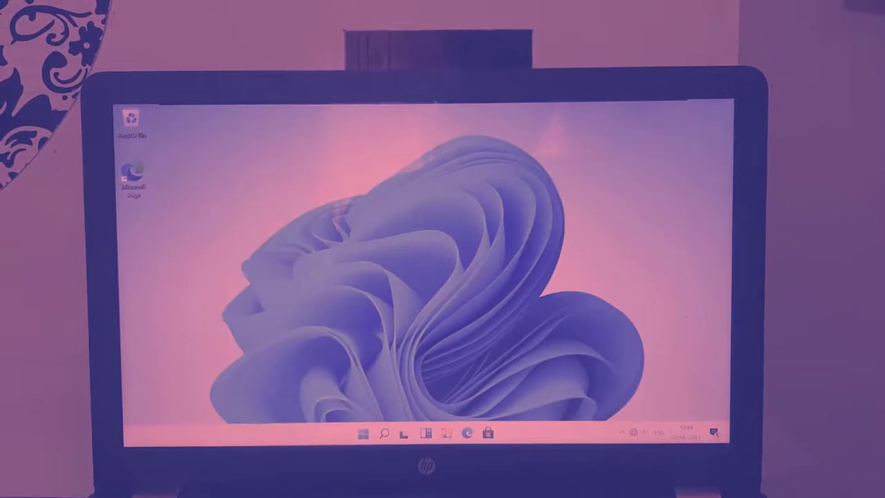
Run the VMware Workstation 16 installer from Downloads with default location and features.
{"action": "left_click", "coordinate": [237, 484]}
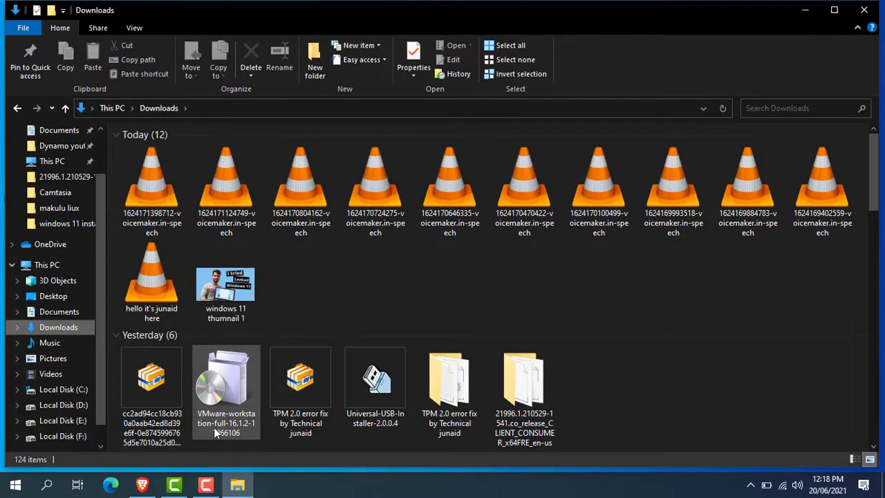
{"action": "double_click", "coordinate": [225, 387]}
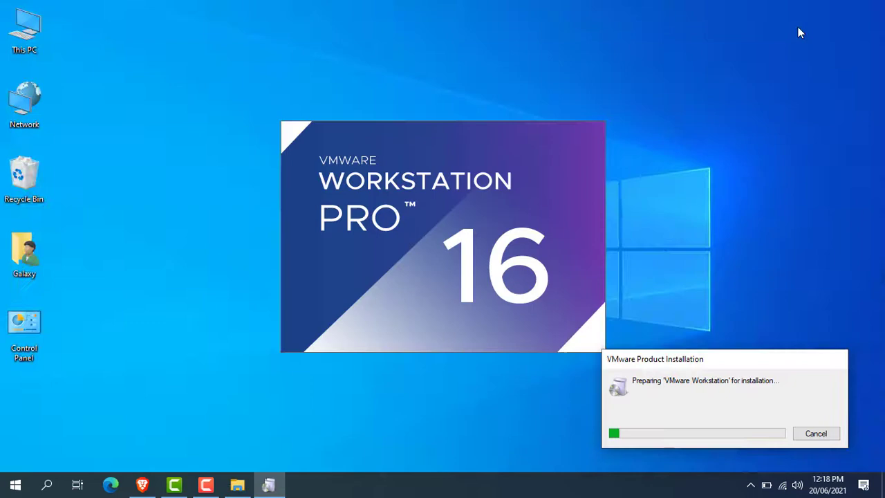
{"action": "mouse_move", "coordinate": [513, 417]}
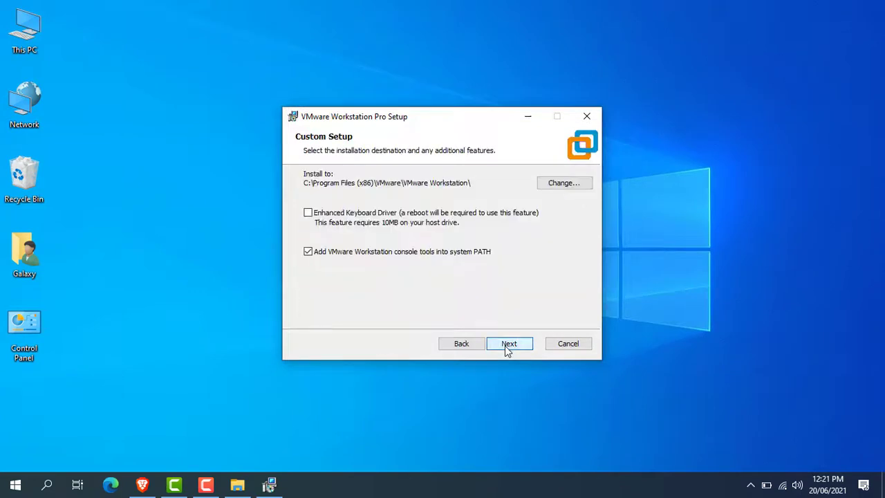
{"action": "left_click", "coordinate": [509, 343]}
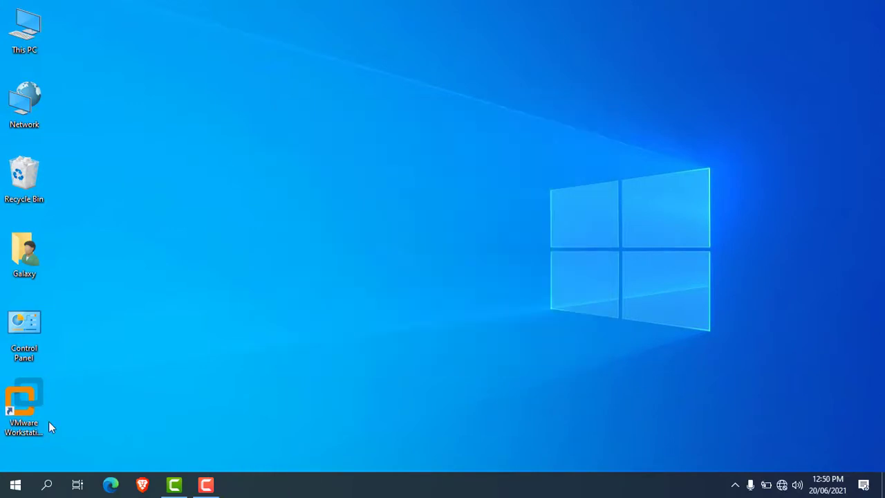
Launch VMware Workstation Pro from its desktop shortcut.
{"action": "left_click", "coordinate": [24, 404]}
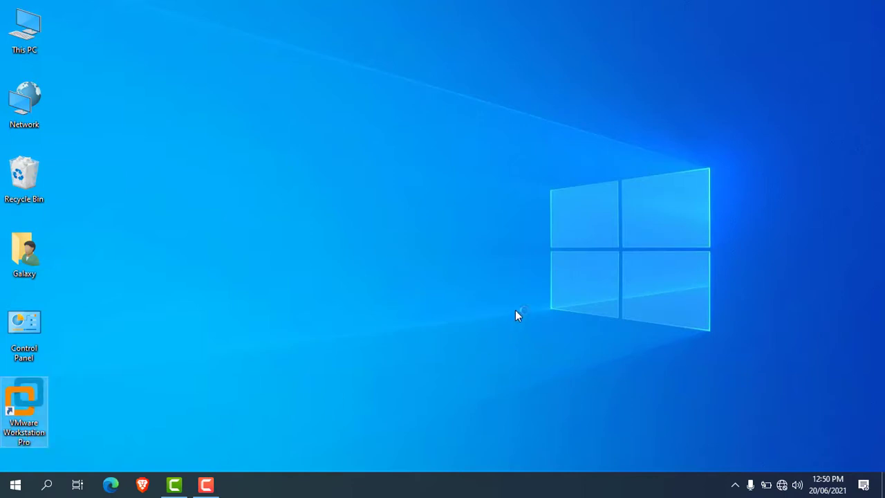
{"action": "double_click", "coordinate": [24, 411]}
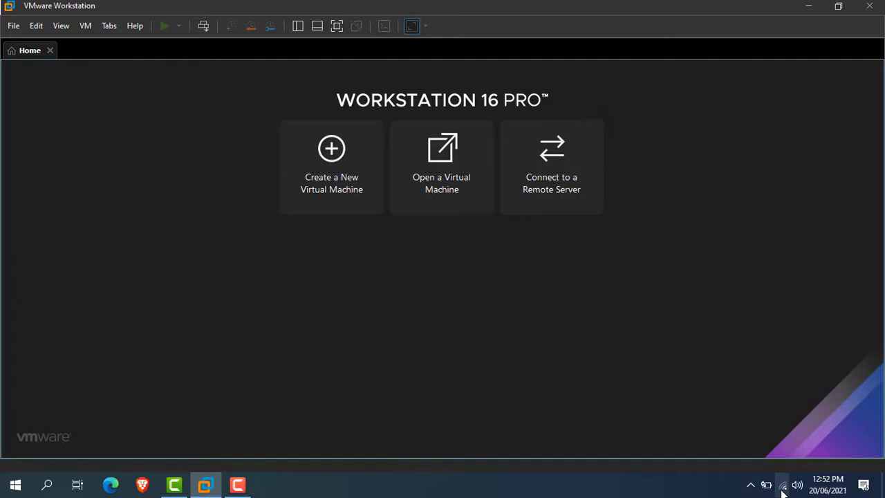
{"action": "mouse_move", "coordinate": [309, 205]}
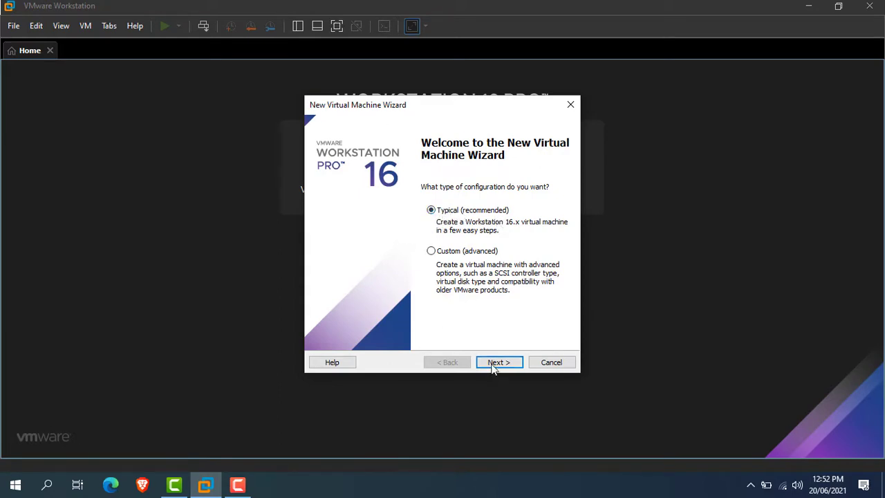
Choose a Typical setup installing from the downloaded Windows ISO image.
{"action": "left_click", "coordinate": [498, 362]}
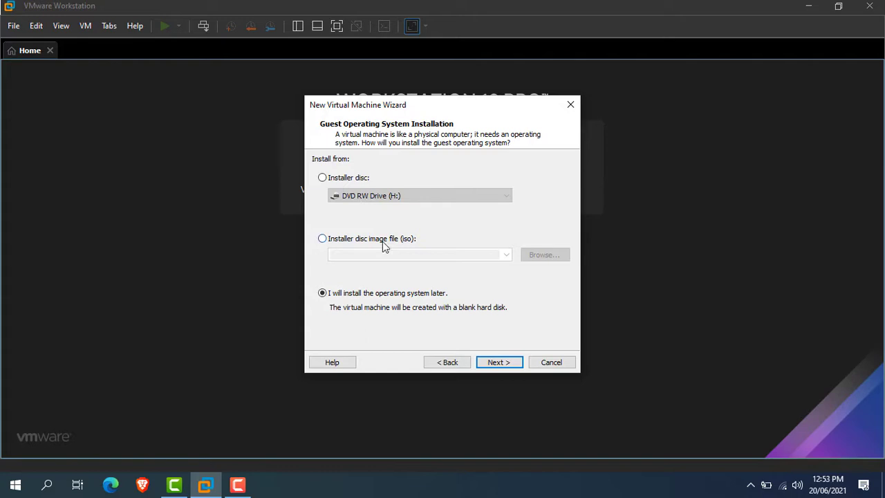
{"action": "left_click", "coordinate": [321, 238]}
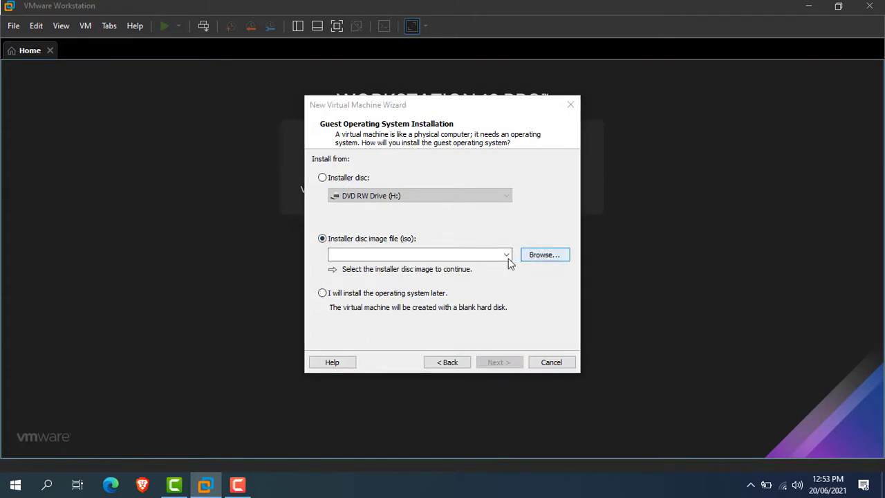
{"action": "left_click", "coordinate": [544, 254]}
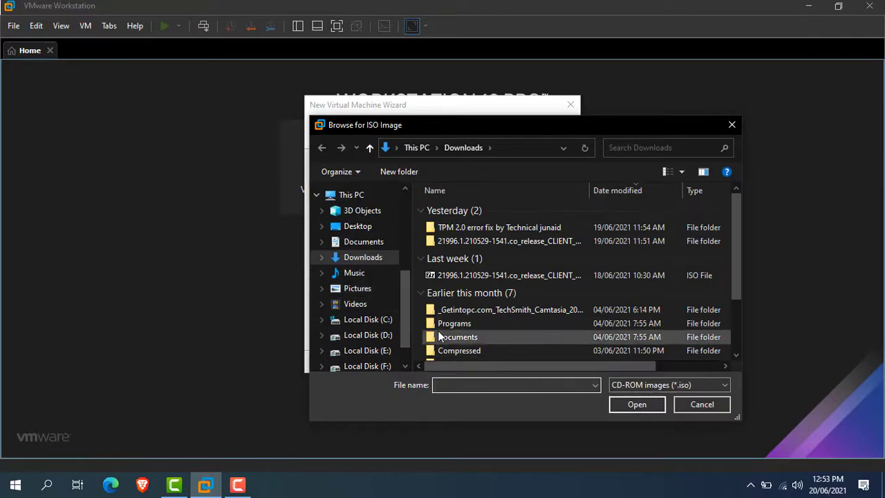
{"action": "left_click", "coordinate": [509, 275]}
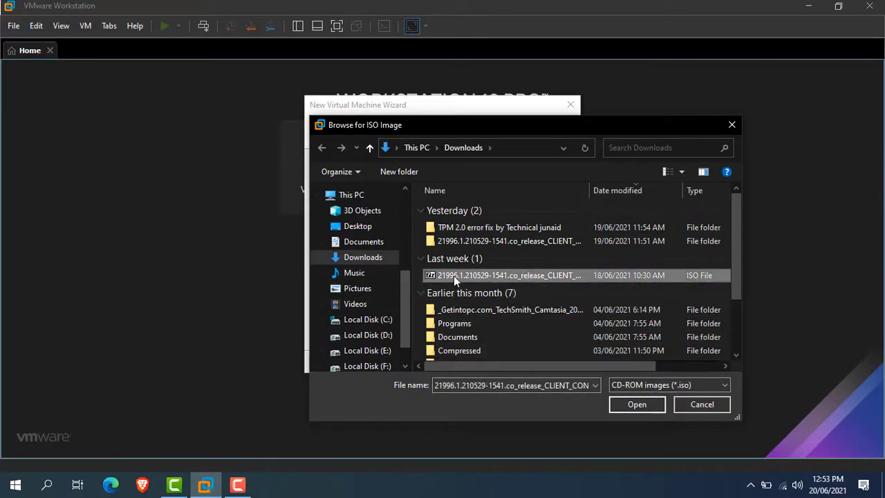
{"action": "mouse_move", "coordinate": [564, 283]}
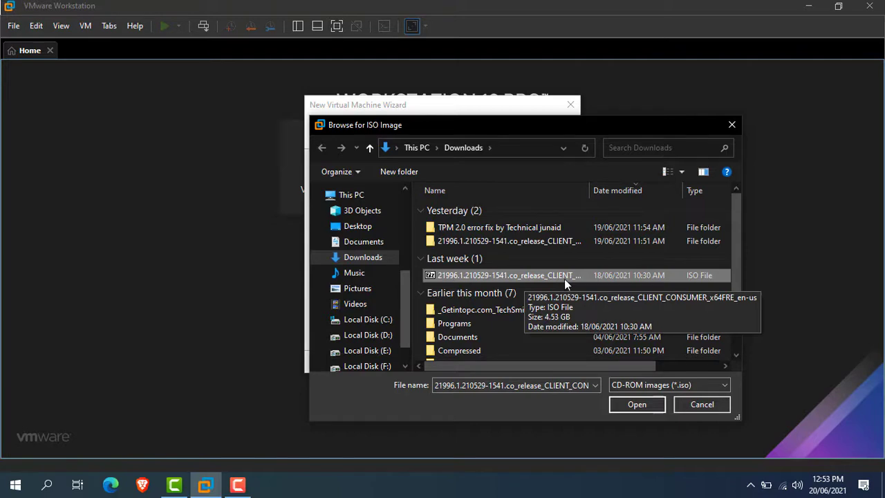
{"action": "left_click", "coordinate": [636, 404]}
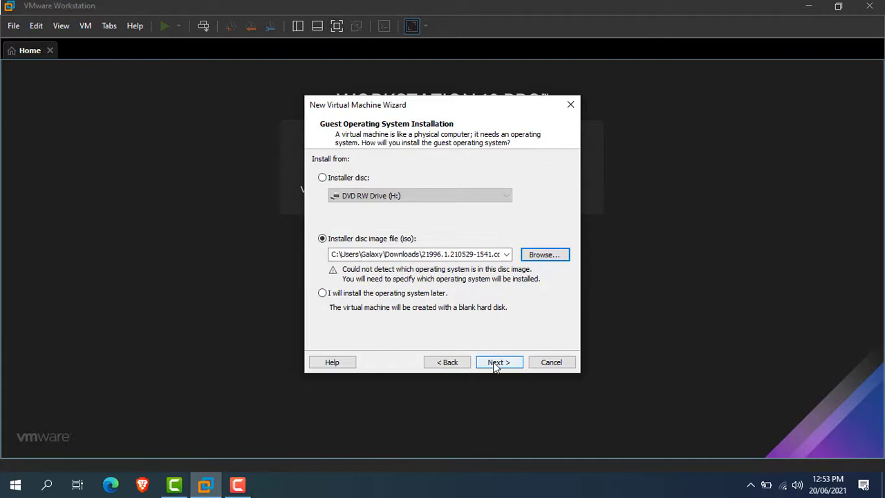
Keep Microsoft Windows 10 x64 as guest OS and VM name.
{"action": "left_click", "coordinate": [499, 361]}
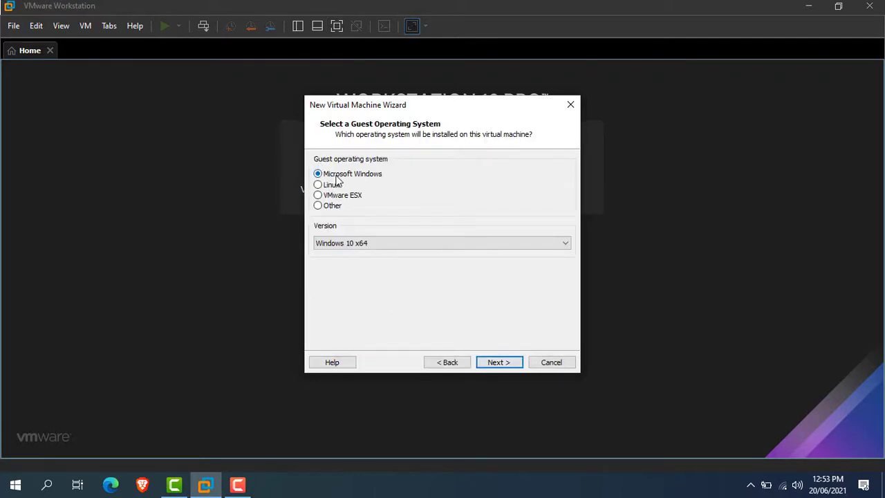
{"action": "left_click", "coordinate": [442, 242]}
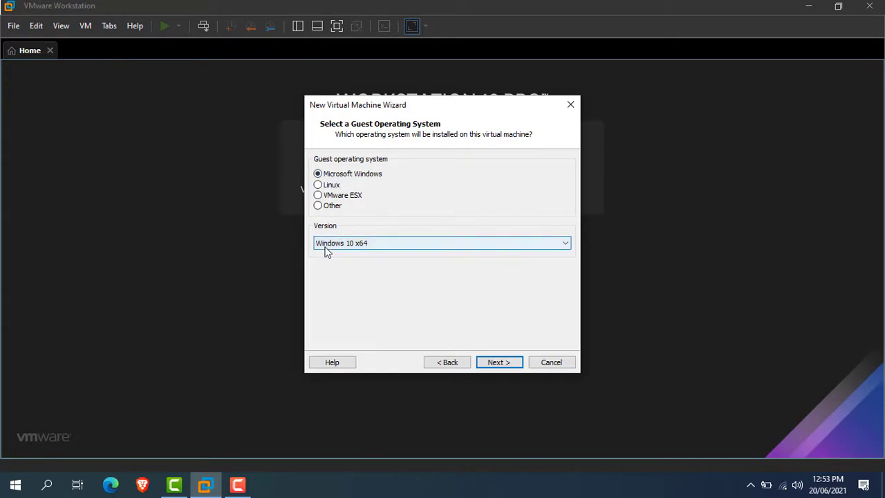
{"action": "mouse_move", "coordinate": [403, 249]}
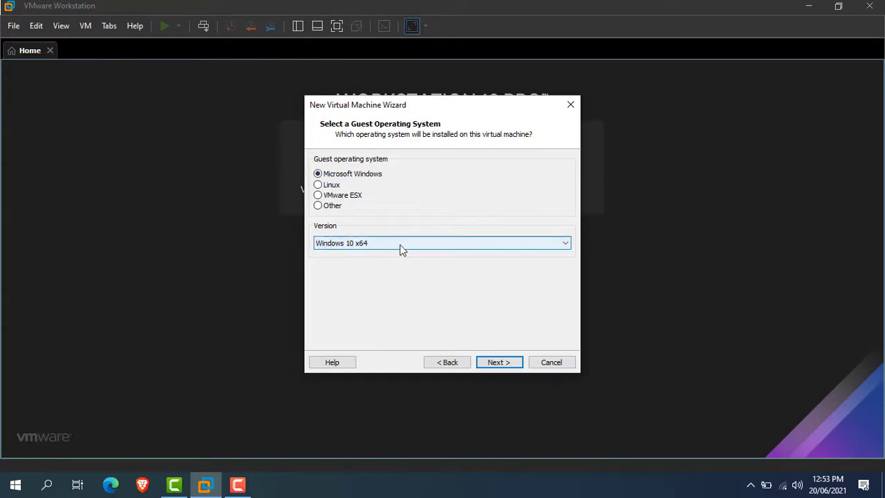
{"action": "left_click", "coordinate": [498, 362]}
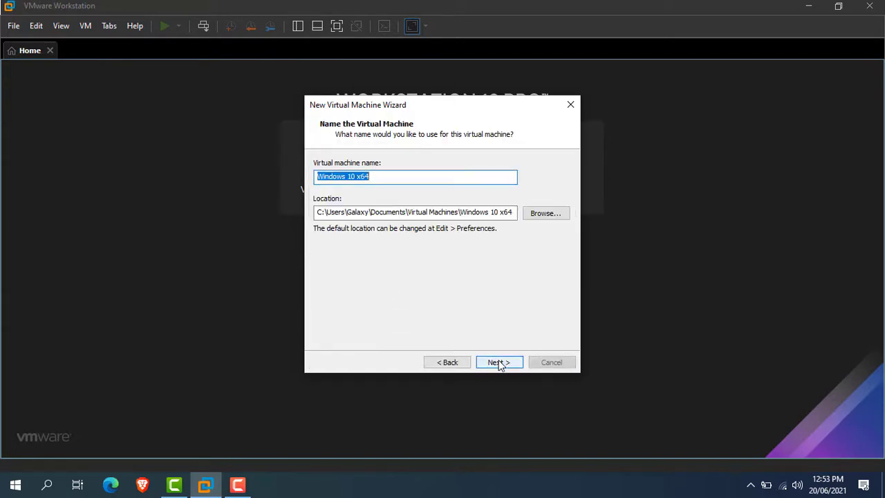
{"action": "left_click", "coordinate": [330, 177]}
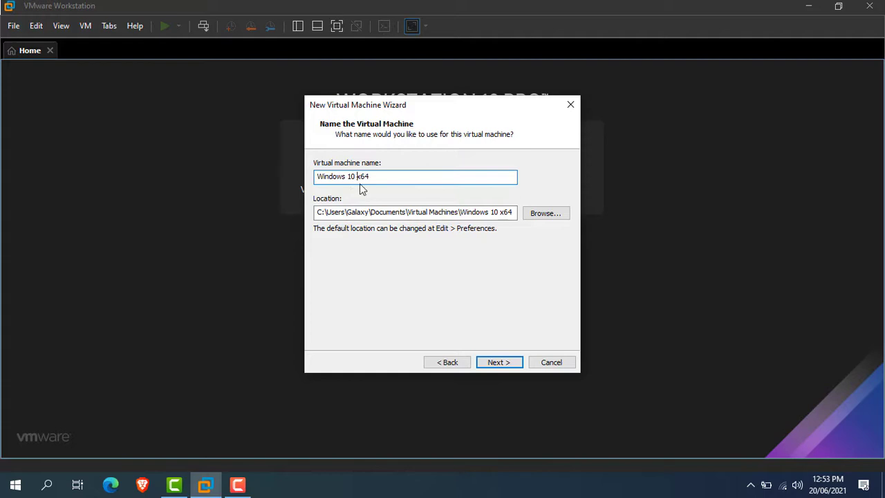
{"action": "left_click", "coordinate": [499, 361]}
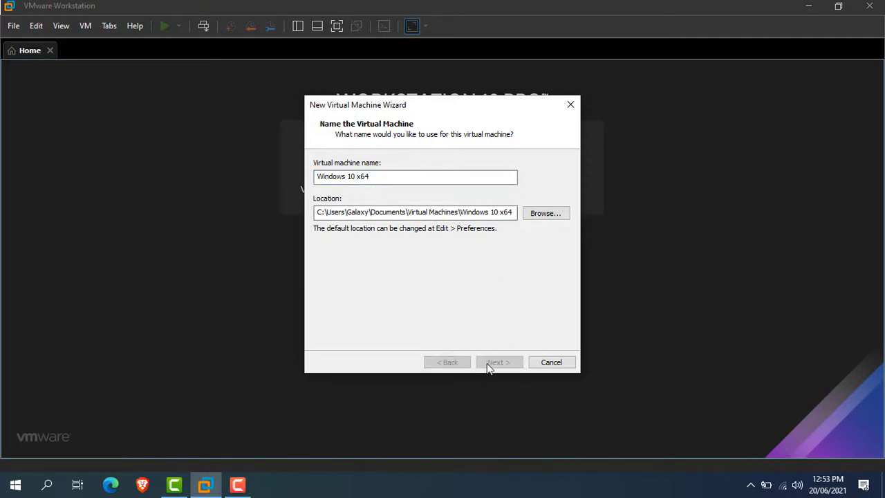
Set the virtual disk to 40 GB stored as a single file.
{"action": "left_click", "coordinate": [498, 362]}
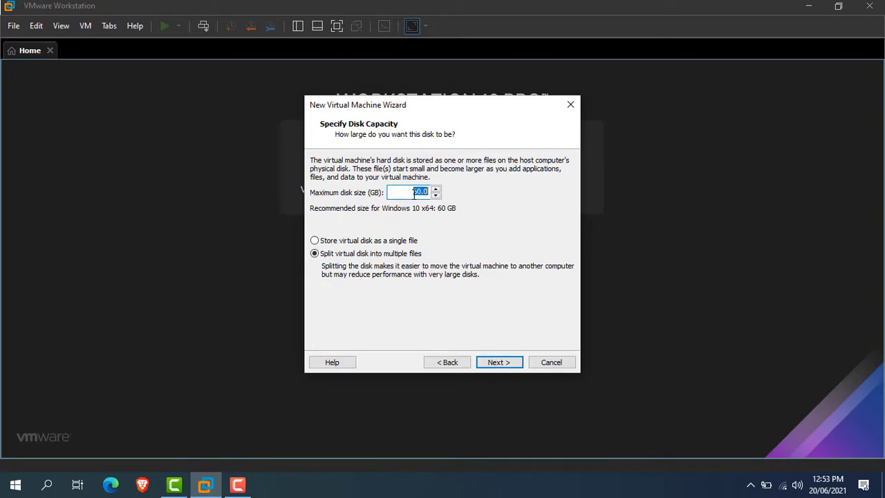
{"action": "type", "text": "40"}
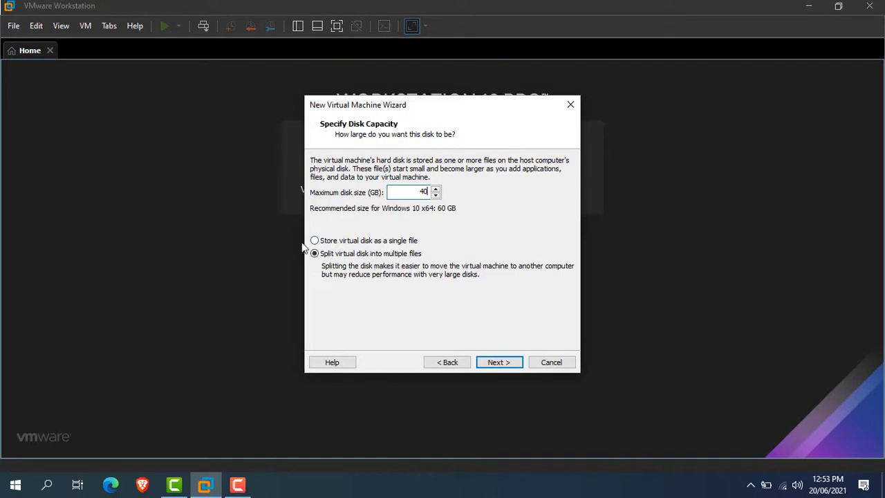
{"action": "left_click", "coordinate": [315, 240]}
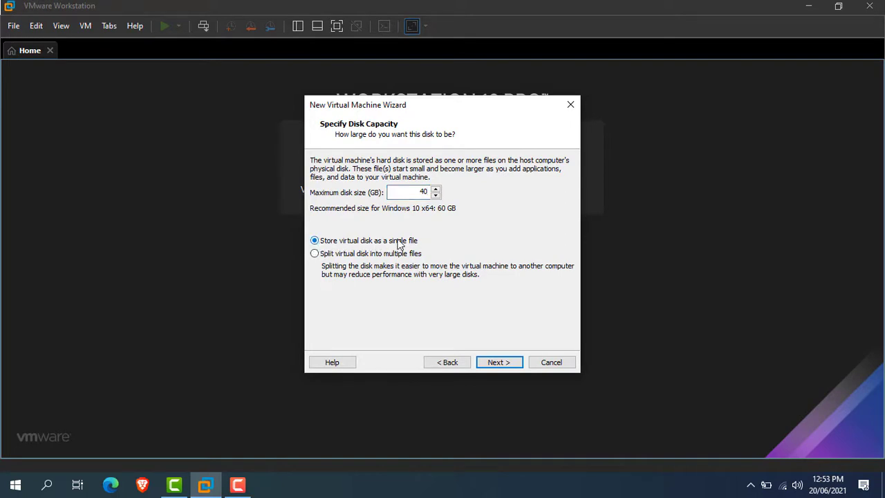
{"action": "left_click", "coordinate": [499, 361]}
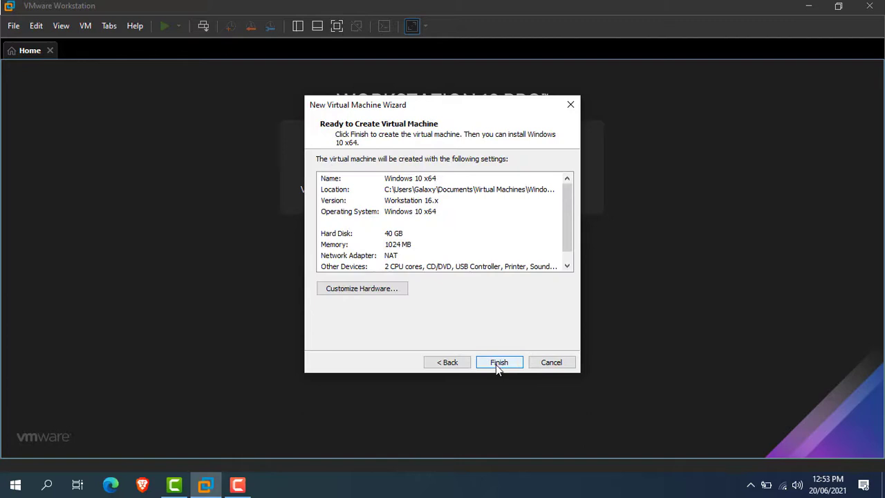
Finish creating the Windows 10 x64 VM and power it on.
{"action": "left_click", "coordinate": [498, 362]}
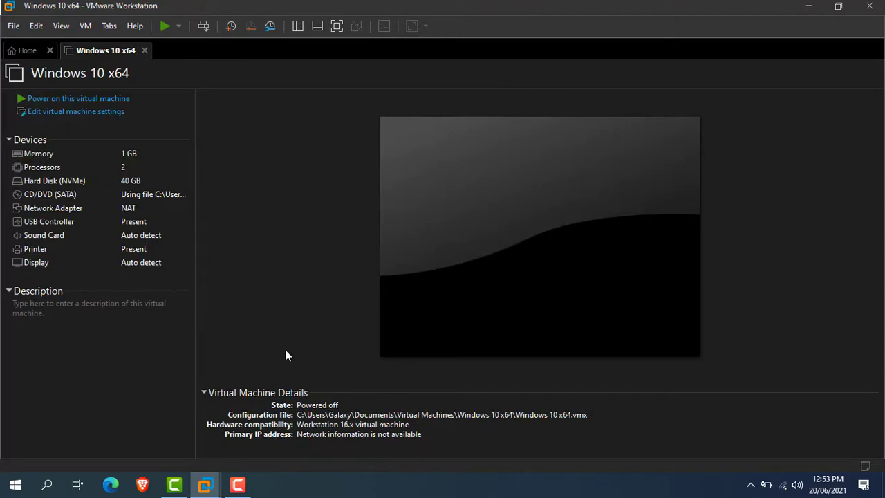
{"action": "mouse_move", "coordinate": [248, 355]}
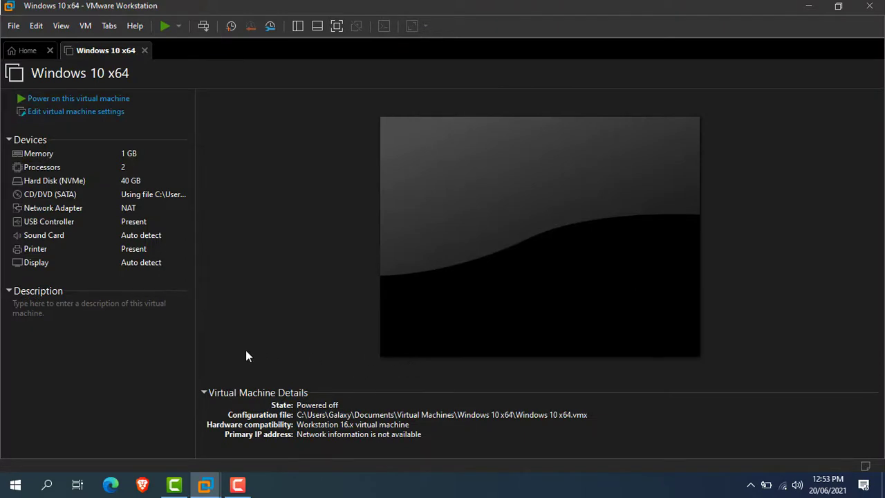
{"action": "mouse_move", "coordinate": [93, 235]}
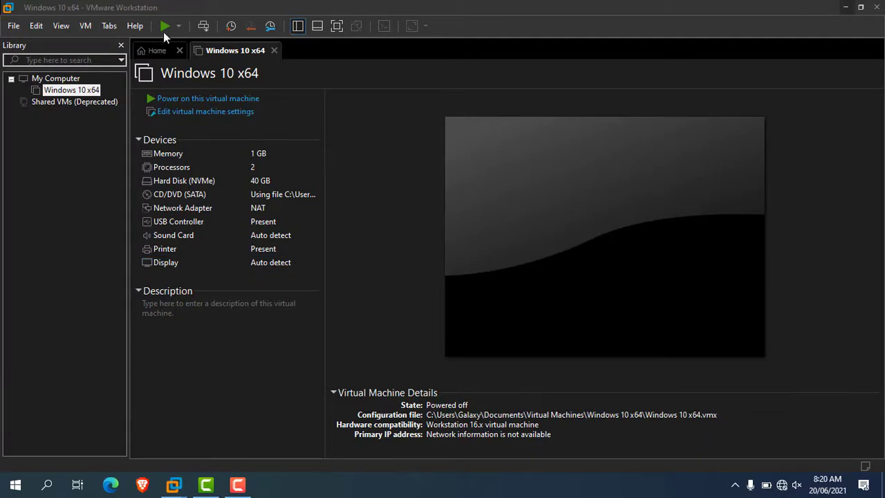
{"action": "mouse_move", "coordinate": [164, 25]}
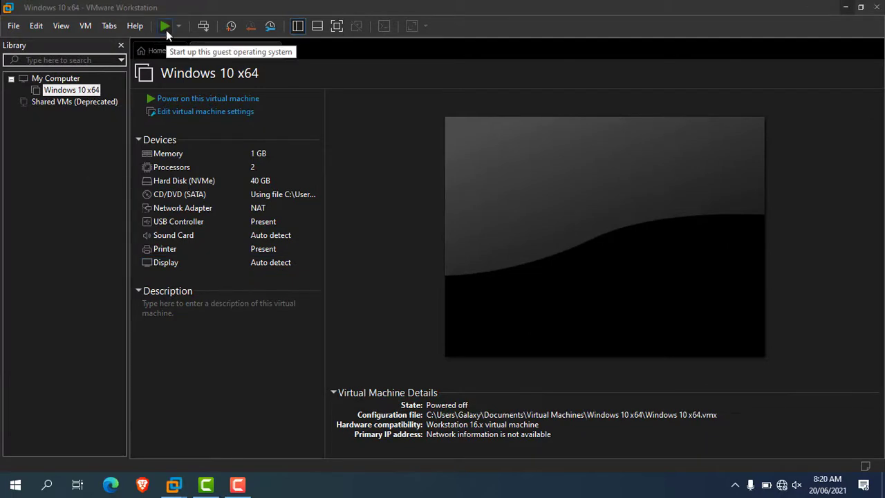
{"action": "left_click", "coordinate": [164, 26]}
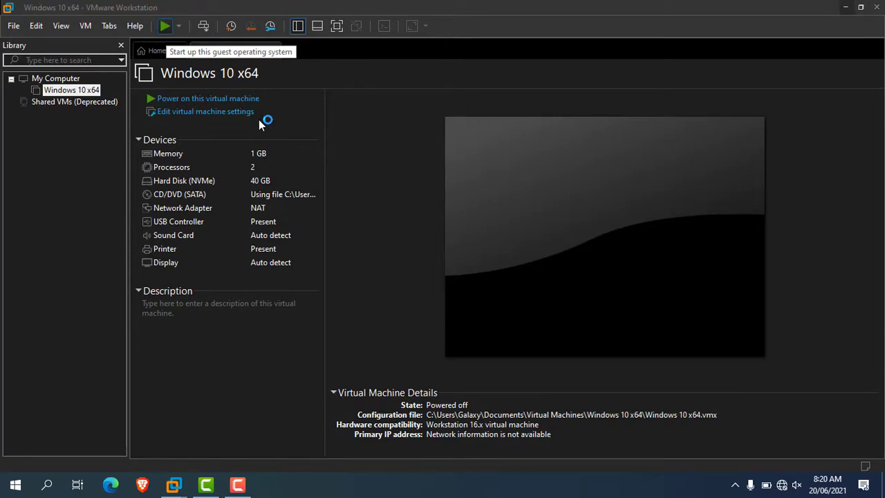
{"action": "left_click", "coordinate": [208, 99]}
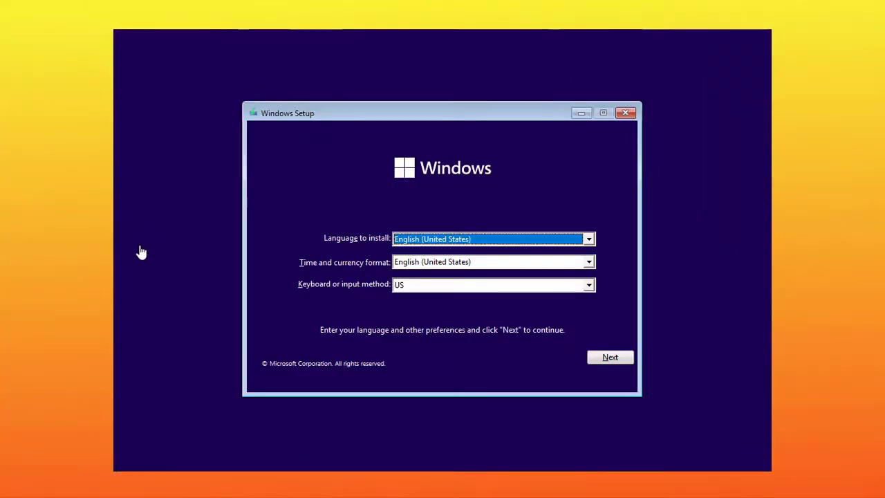
{"action": "mouse_move", "coordinate": [516, 353]}
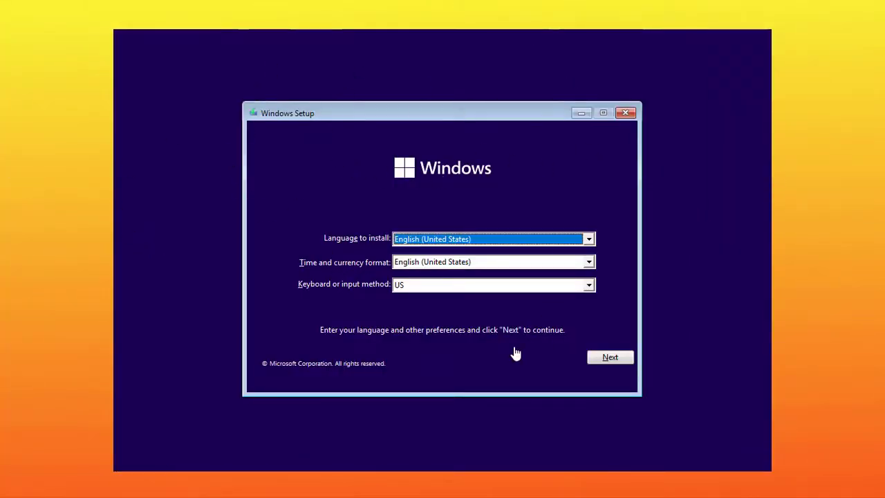
{"action": "mouse_move", "coordinate": [356, 173]}
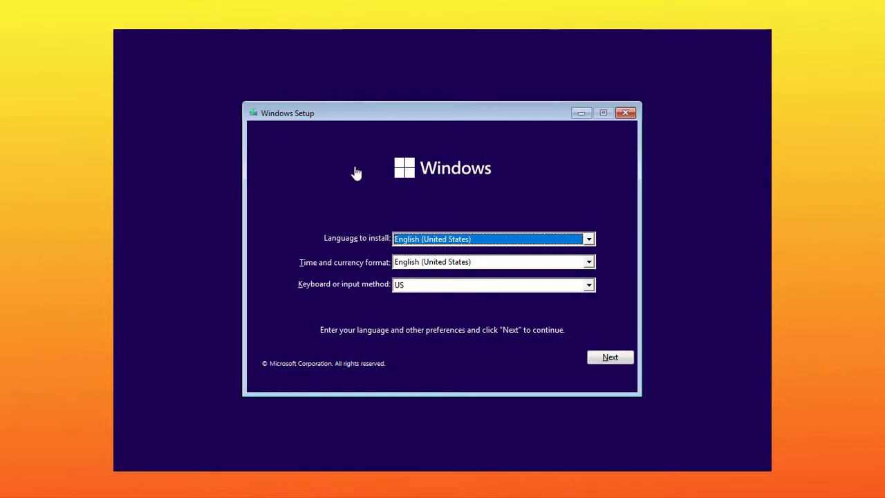
{"action": "mouse_move", "coordinate": [379, 251]}
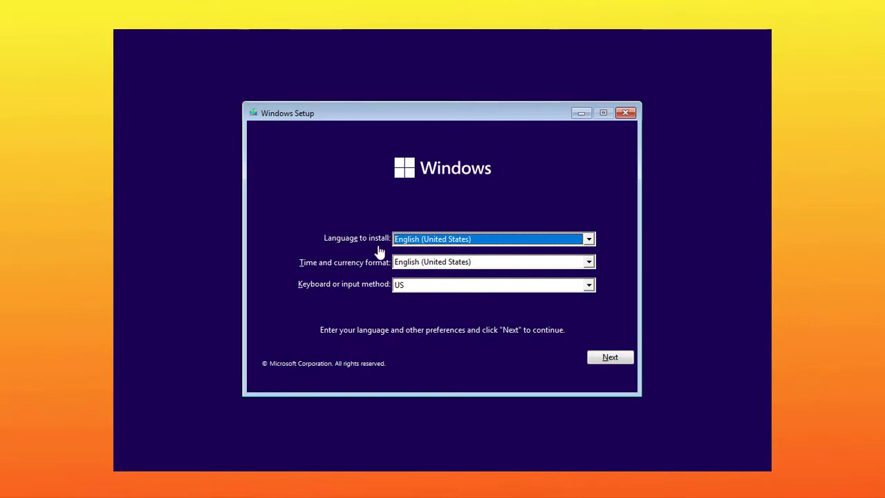
{"action": "mouse_move", "coordinate": [318, 268]}
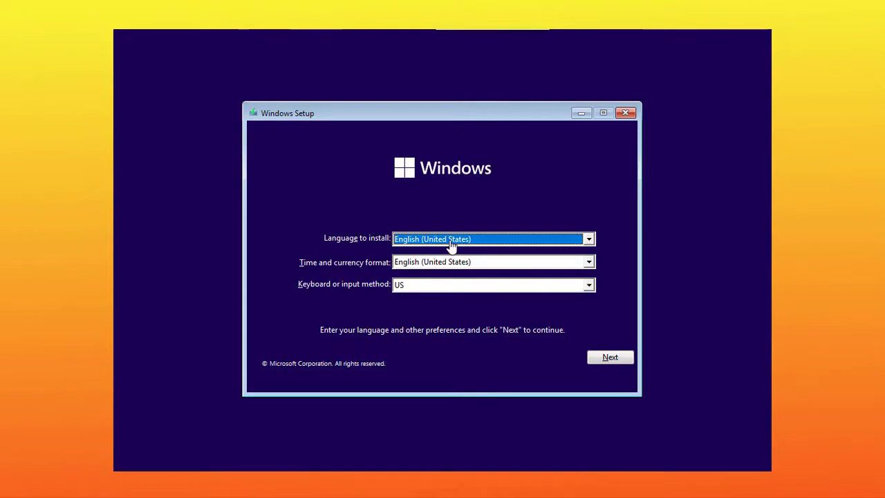
Start Windows Setup with default language and skip the product key.
{"action": "left_click", "coordinate": [484, 261]}
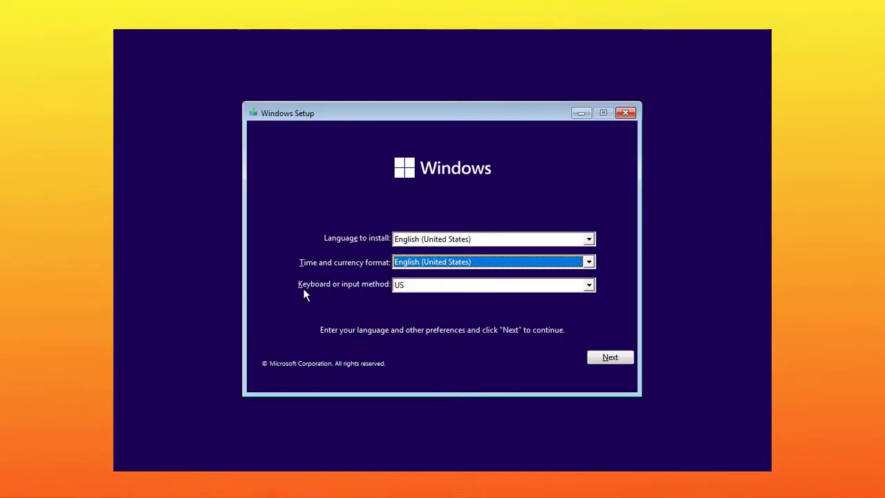
{"action": "left_click", "coordinate": [609, 356]}
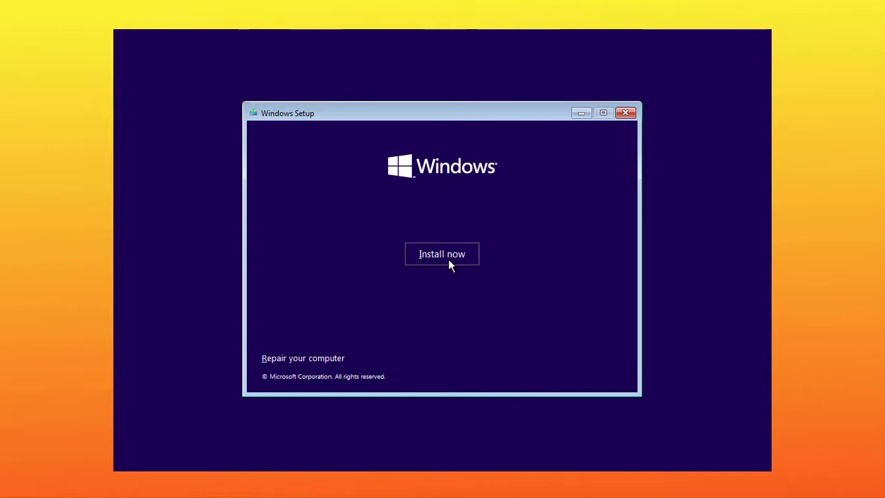
{"action": "left_click", "coordinate": [442, 254]}
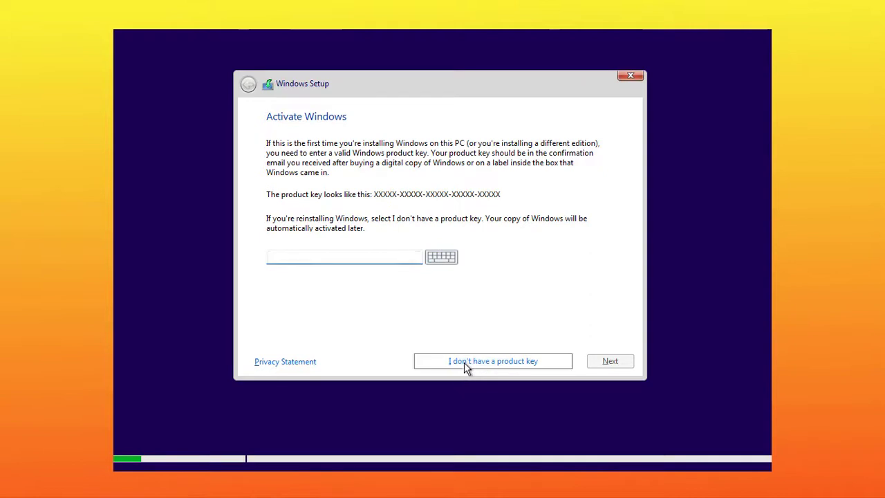
{"action": "left_click", "coordinate": [492, 360]}
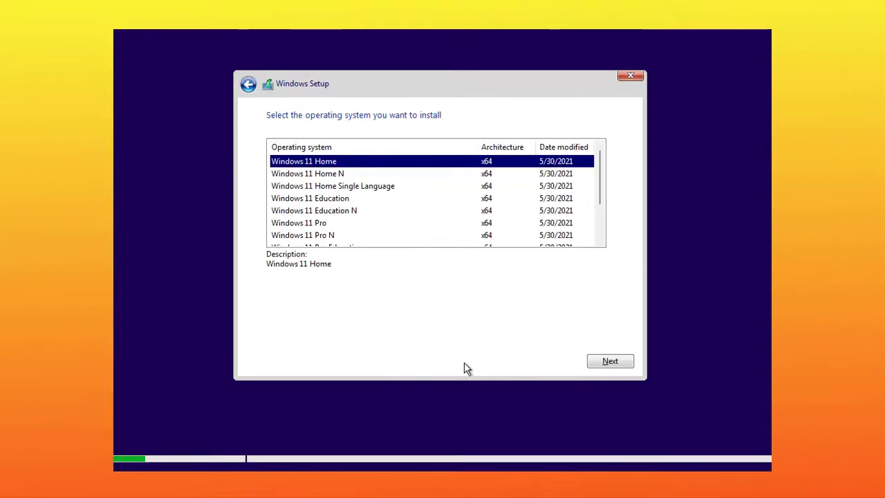
{"action": "mouse_move", "coordinate": [455, 225]}
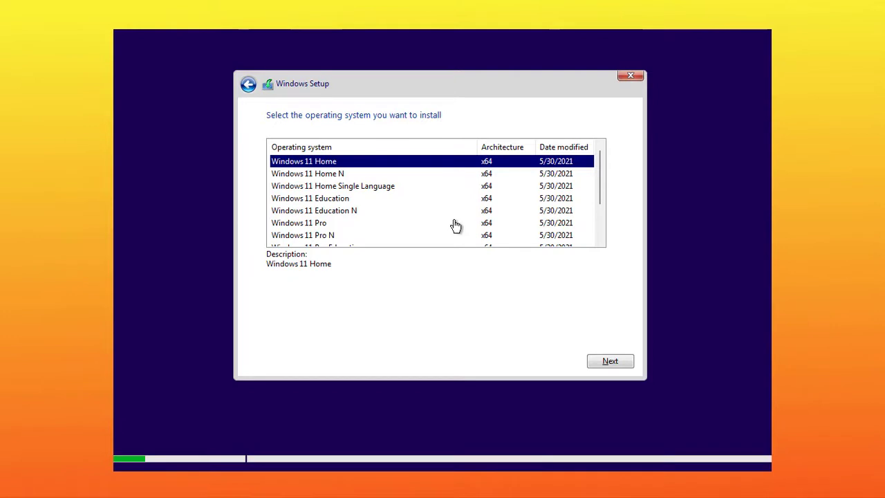
Select the Windows 11 Pro edition and accept the license terms.
{"action": "left_click", "coordinate": [298, 222]}
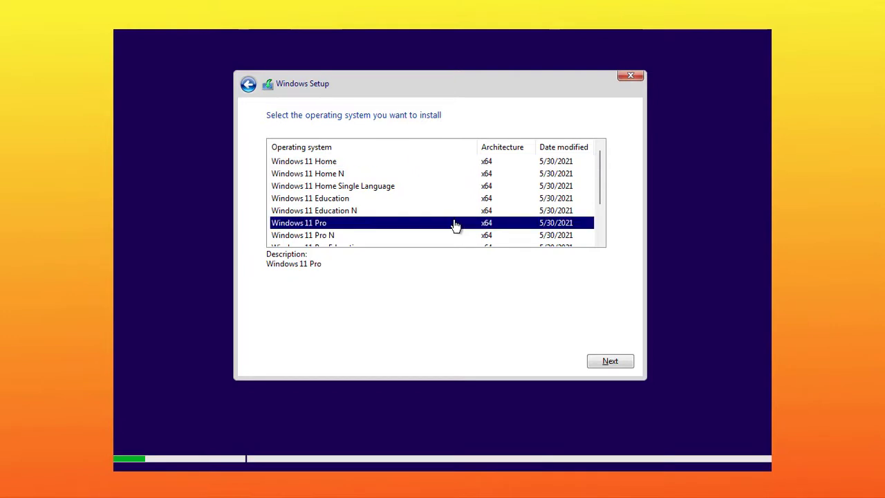
{"action": "mouse_move", "coordinate": [610, 361]}
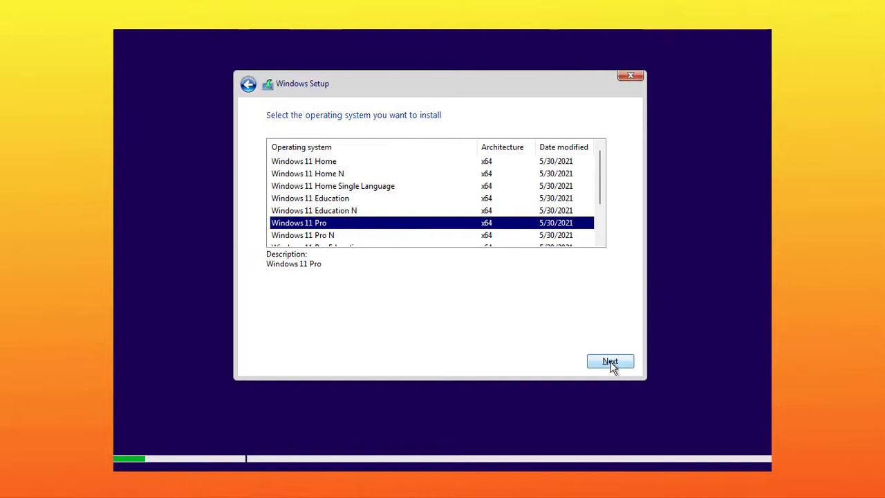
{"action": "left_click", "coordinate": [610, 360]}
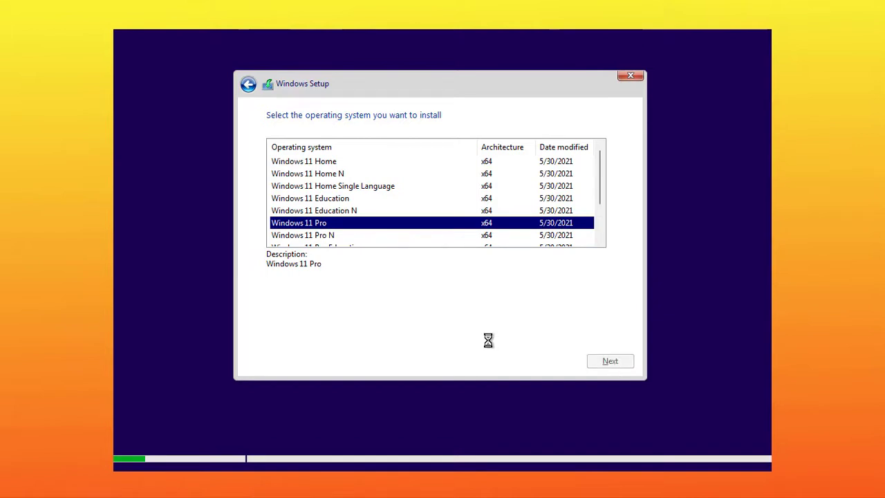
{"action": "left_click", "coordinate": [609, 360]}
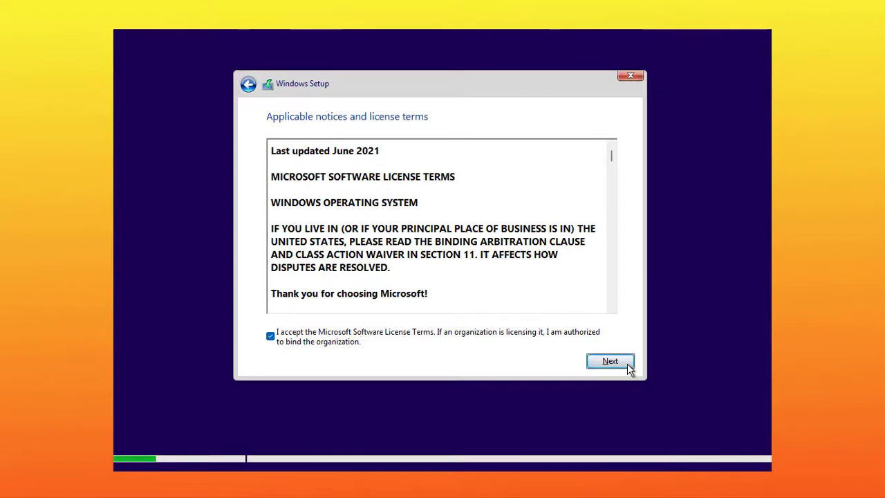
{"action": "left_click", "coordinate": [610, 360]}
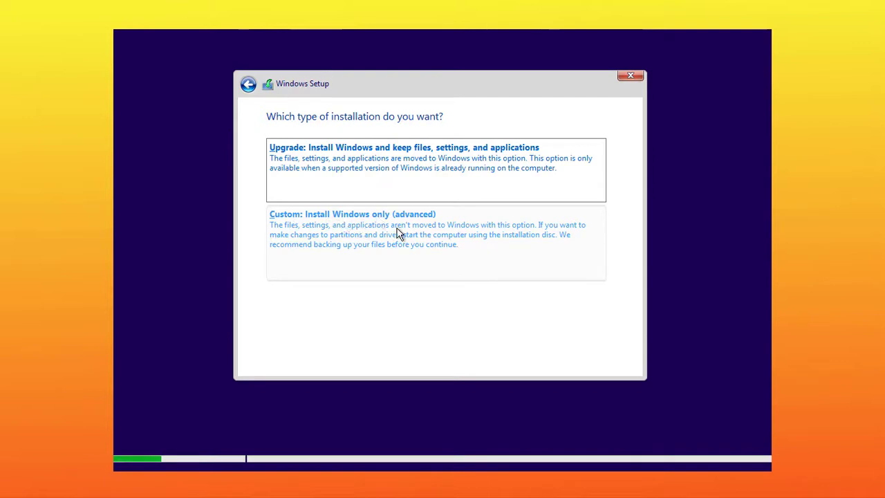
Create a 40960 MB partition and install Windows on Drive 0 Partition 3.
{"action": "left_click", "coordinate": [351, 213]}
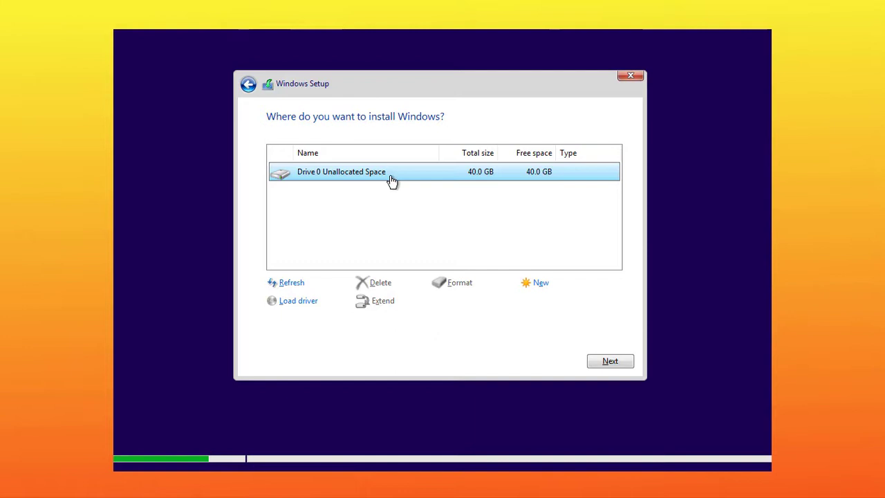
{"action": "mouse_move", "coordinate": [512, 184]}
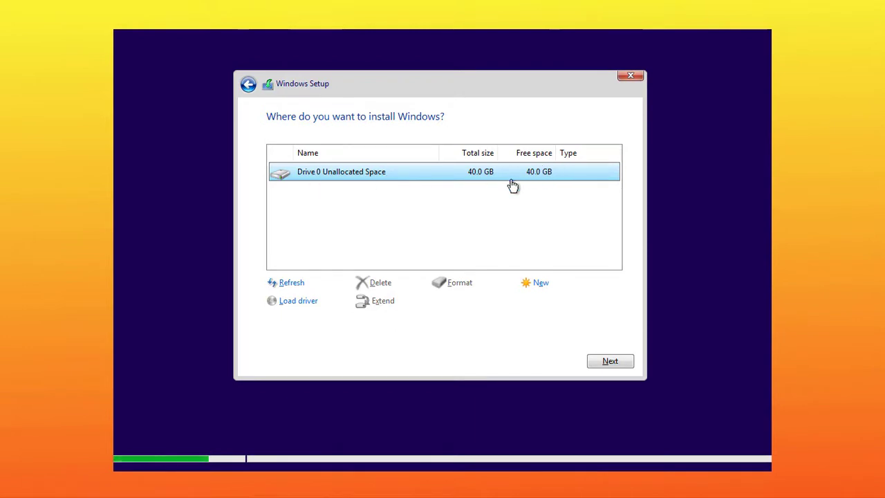
{"action": "mouse_move", "coordinate": [460, 180]}
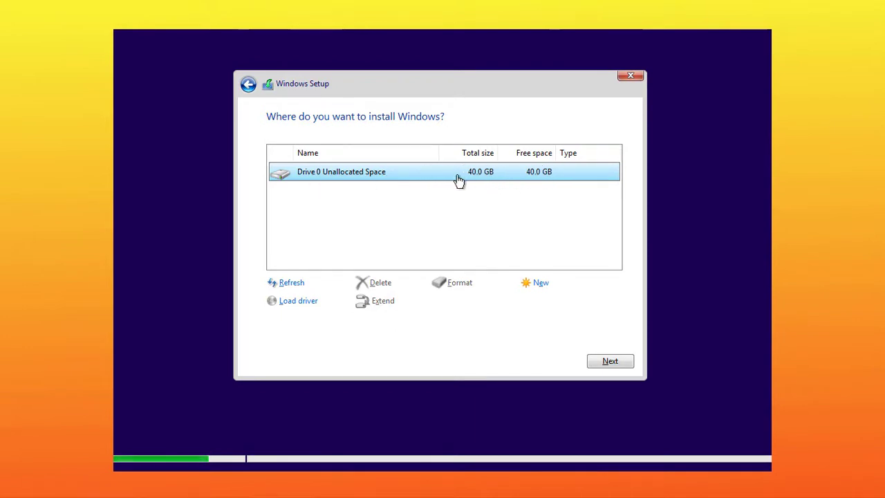
{"action": "mouse_move", "coordinate": [403, 179]}
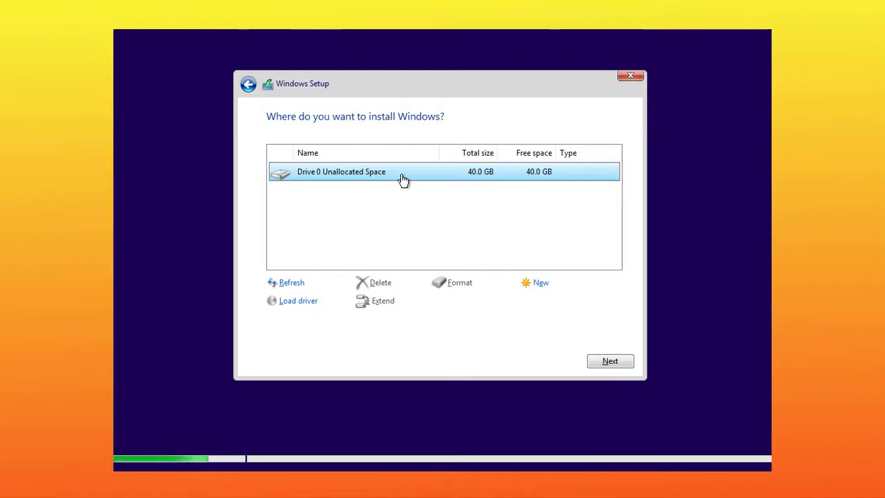
{"action": "left_click", "coordinate": [541, 282]}
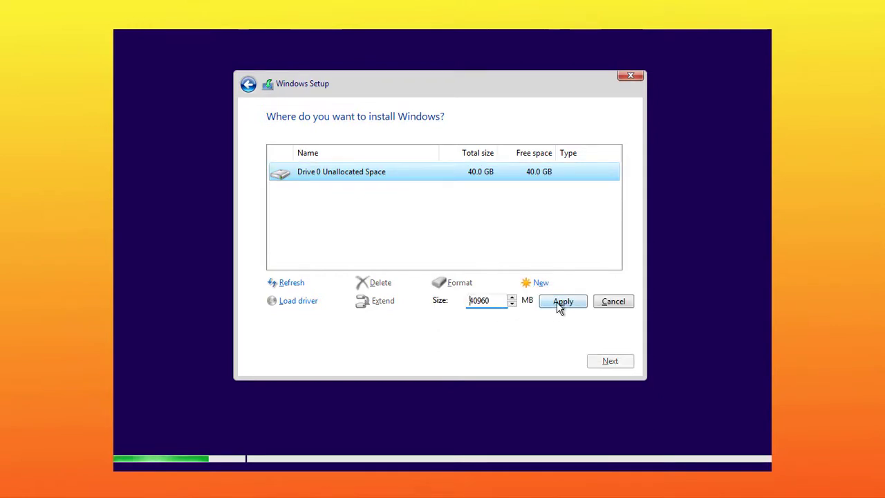
{"action": "left_click", "coordinate": [563, 301]}
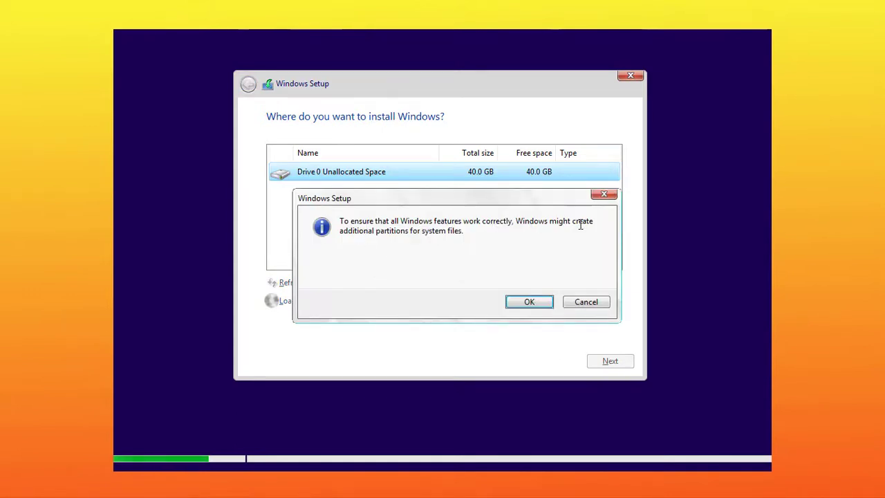
{"action": "mouse_move", "coordinate": [446, 293]}
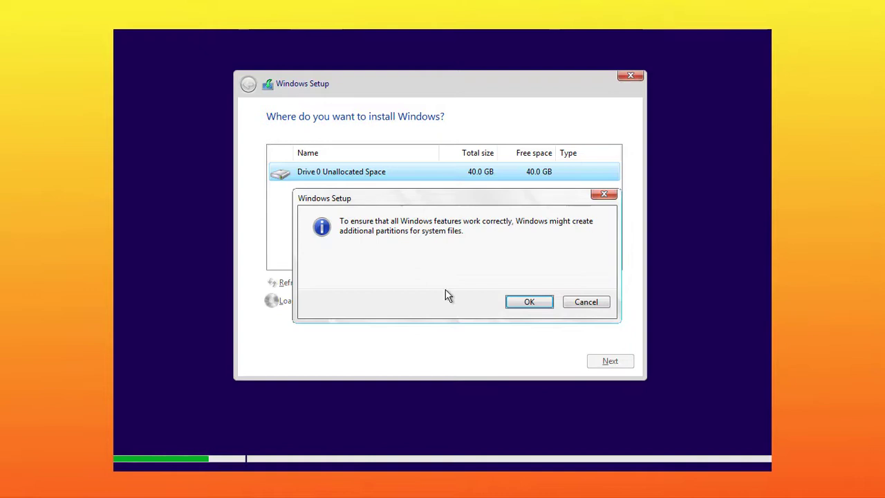
{"action": "left_click", "coordinate": [528, 301]}
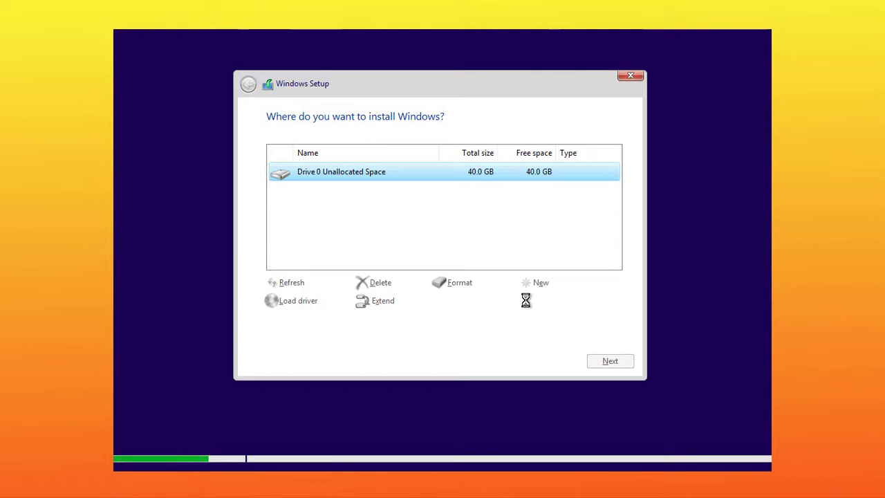
{"action": "left_click", "coordinate": [540, 282]}
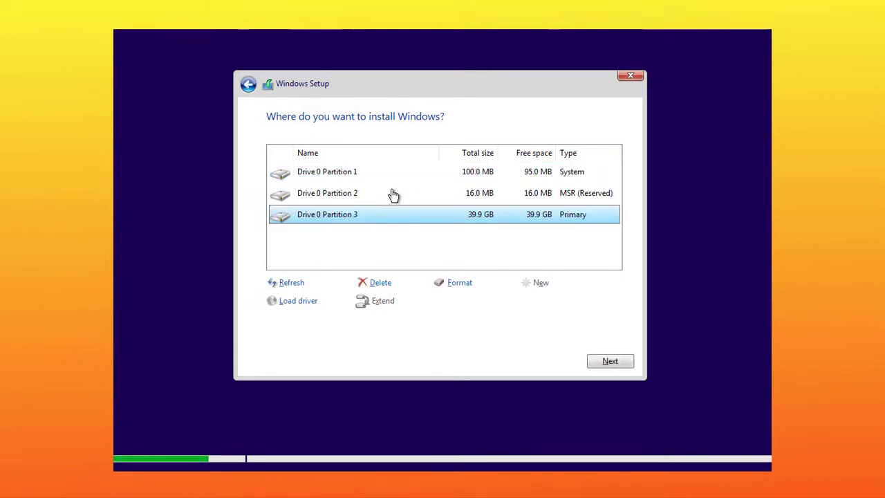
{"action": "mouse_move", "coordinate": [552, 181]}
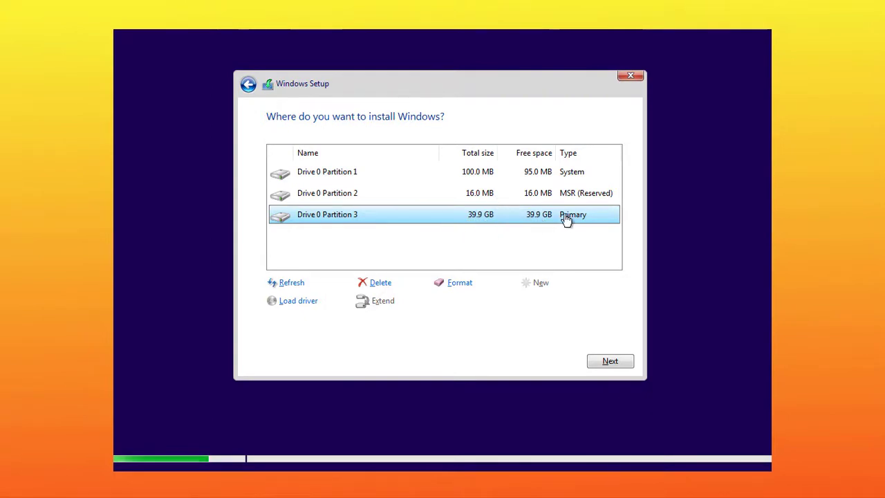
{"action": "mouse_move", "coordinate": [594, 345]}
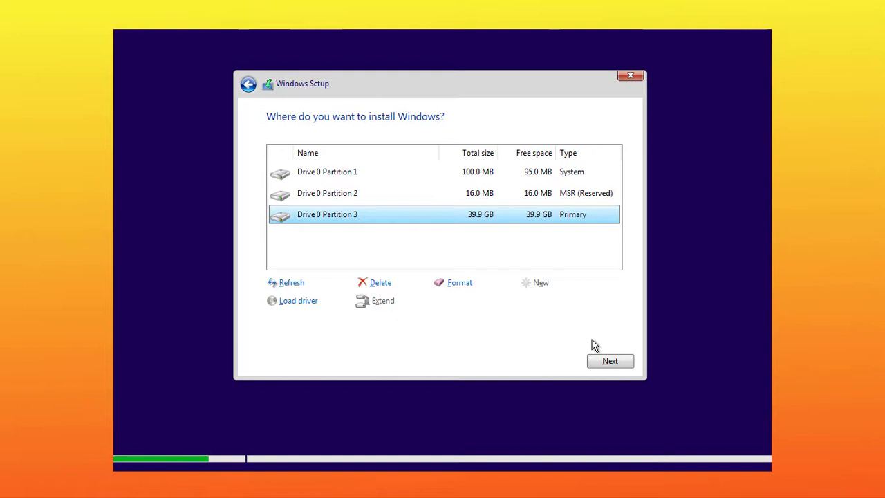
{"action": "left_click", "coordinate": [609, 360]}
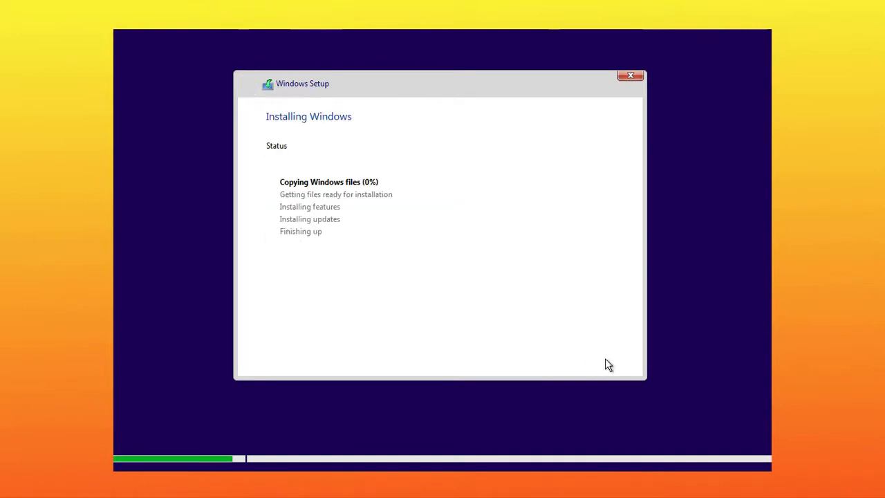
{"action": "mouse_move", "coordinate": [318, 130]}
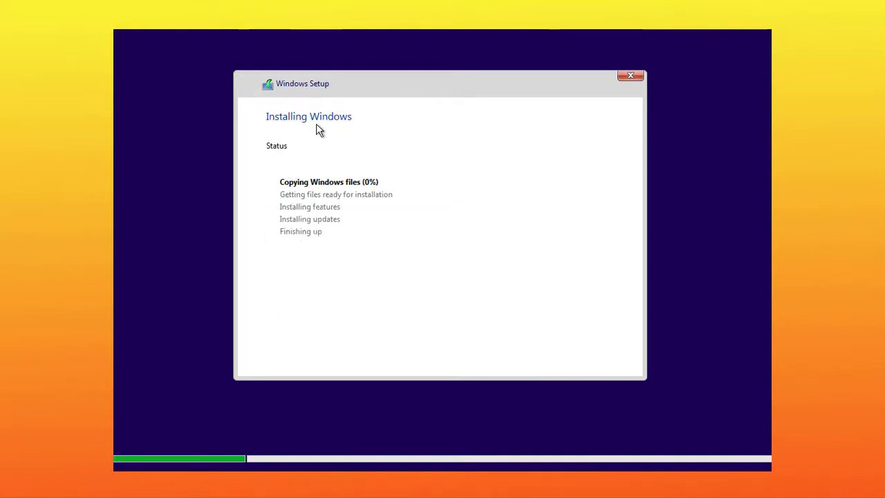
{"action": "mouse_move", "coordinate": [314, 196]}
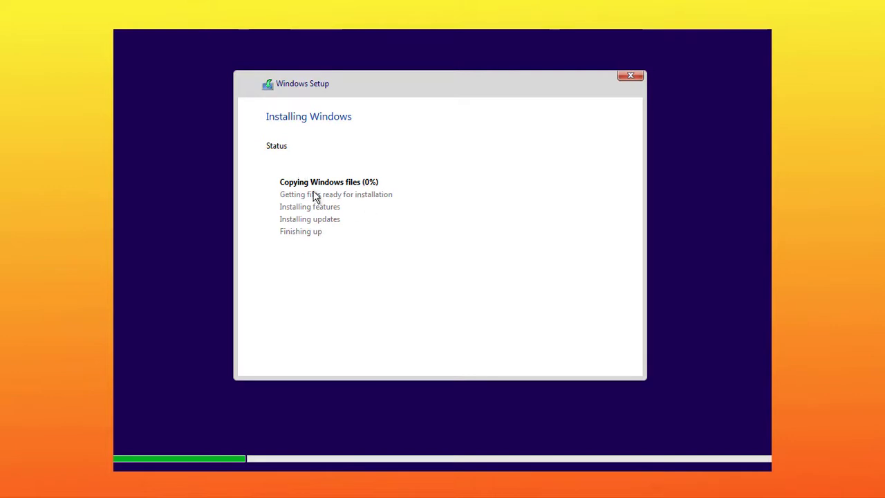
{"action": "mouse_move", "coordinate": [375, 289]}
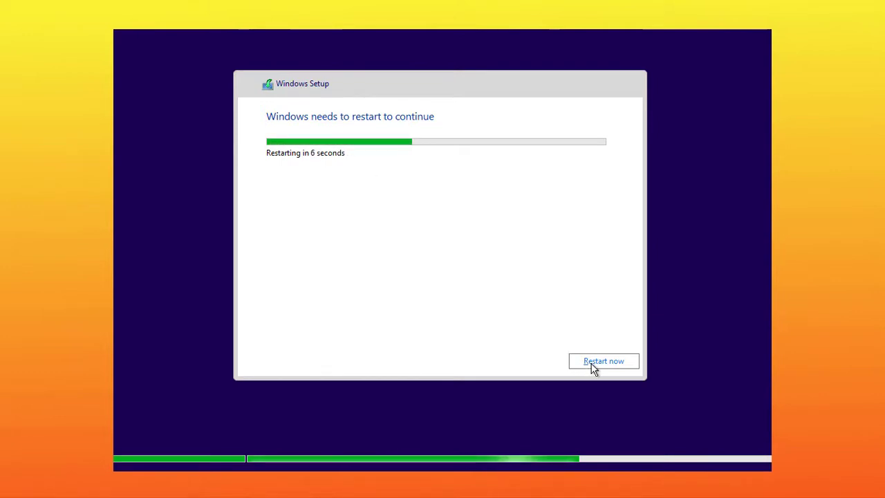
Restart the virtual machine once Windows finishes copying files.
{"action": "left_click", "coordinate": [603, 360]}
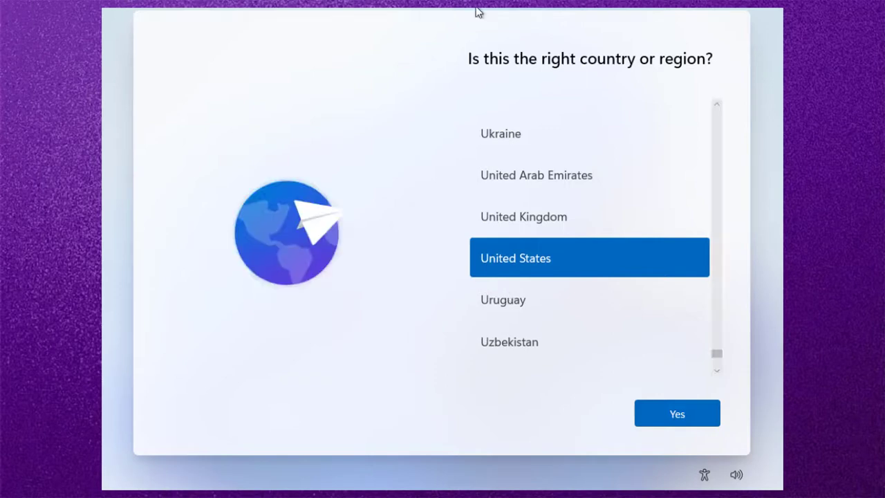
Confirm United States and US keyboard, skip a second layout, choose personal use.
{"action": "left_click", "coordinate": [675, 413]}
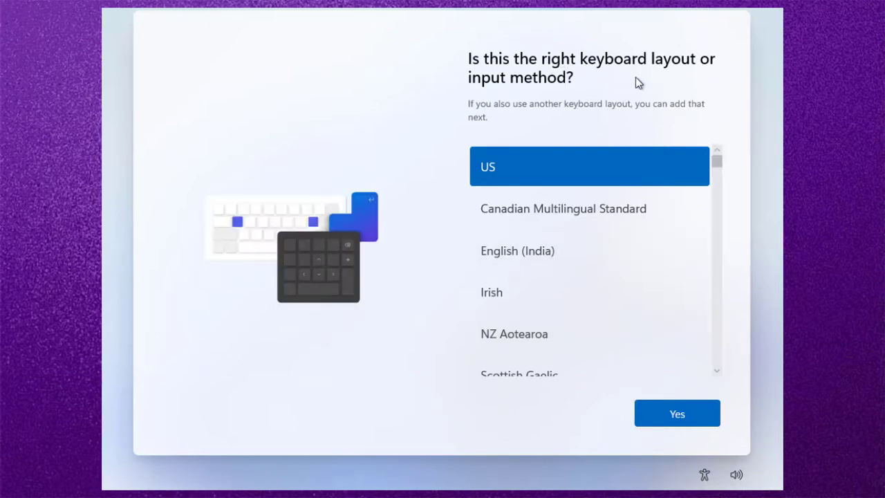
{"action": "mouse_move", "coordinate": [559, 228]}
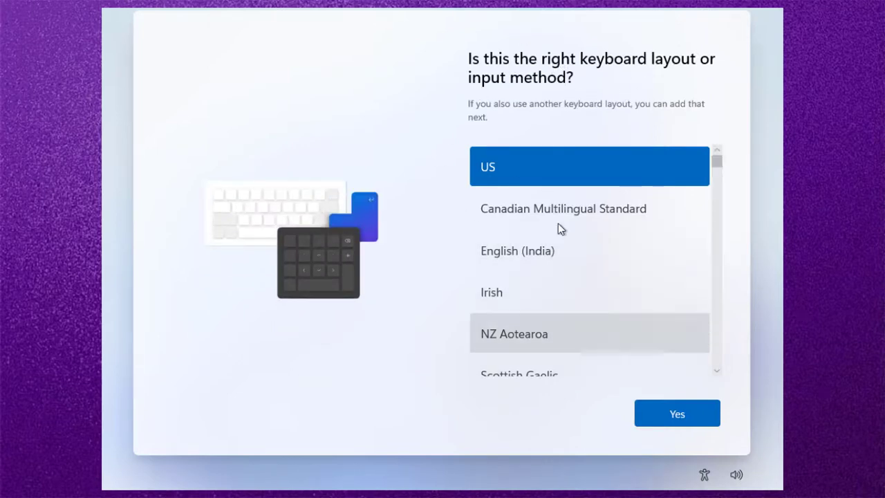
{"action": "left_click", "coordinate": [676, 412]}
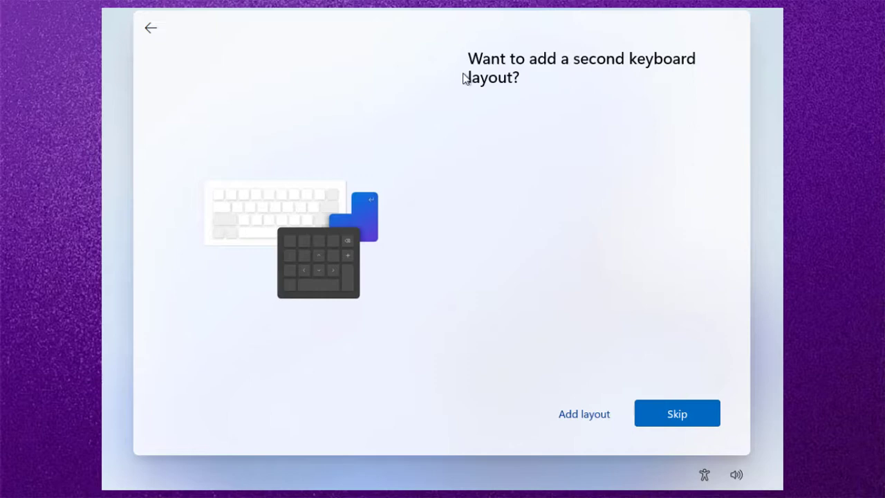
{"action": "mouse_move", "coordinate": [402, 151]}
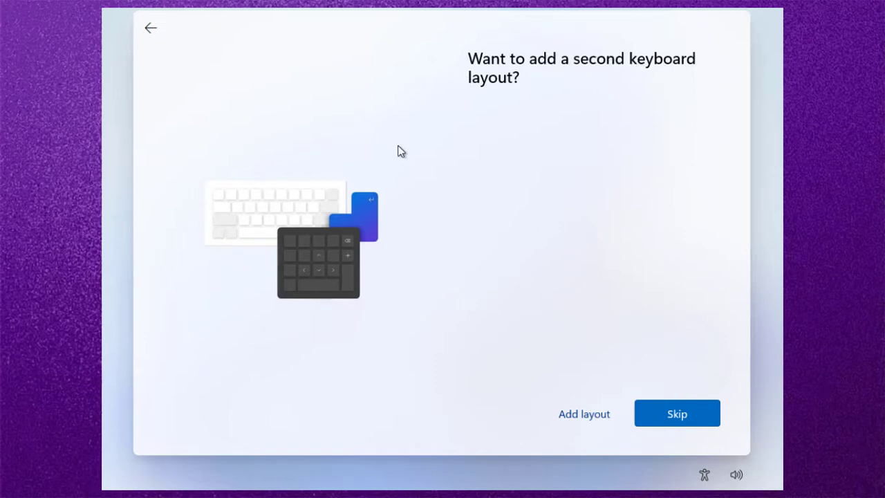
{"action": "left_click", "coordinate": [676, 413]}
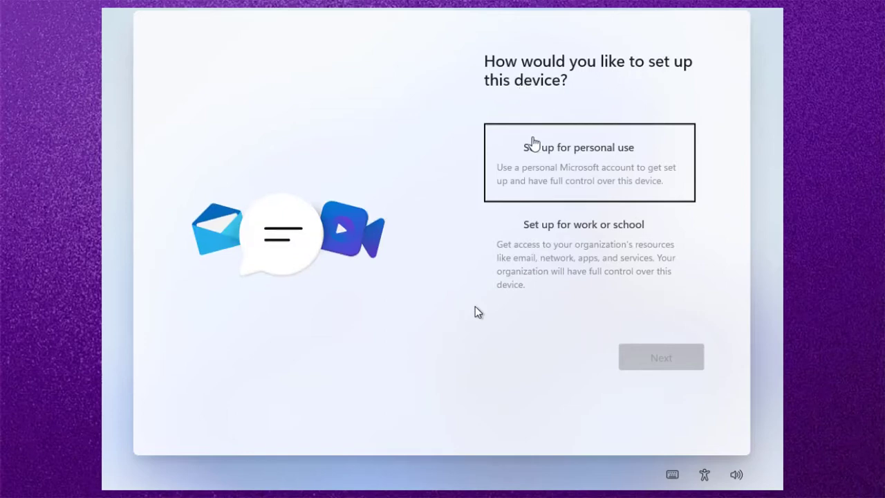
{"action": "mouse_move", "coordinate": [634, 233]}
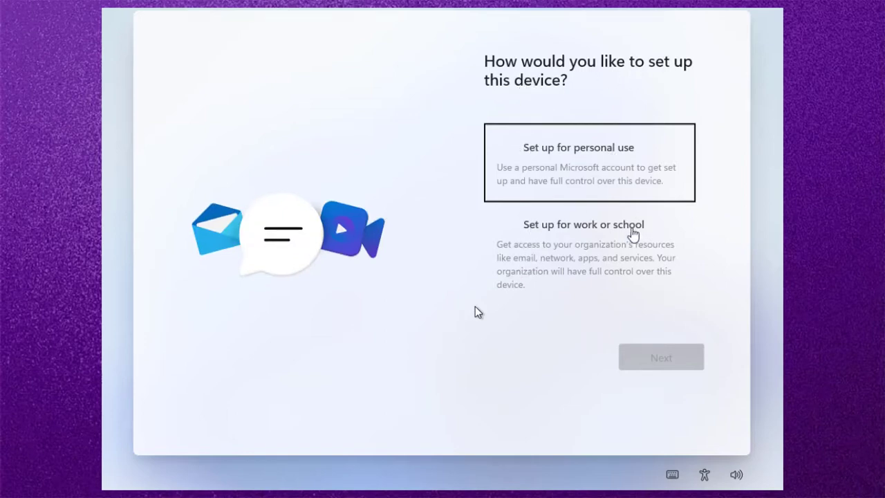
{"action": "left_click", "coordinate": [589, 163]}
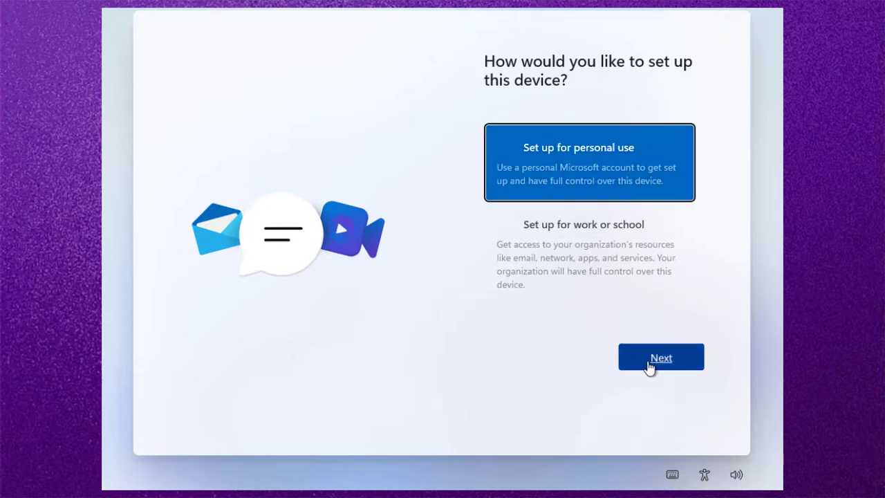
{"action": "left_click", "coordinate": [660, 357]}
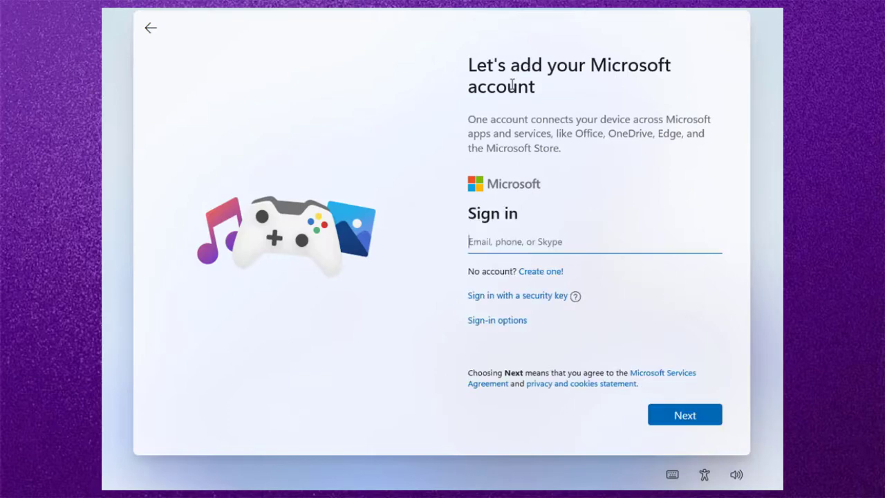
{"action": "mouse_move", "coordinate": [501, 260]}
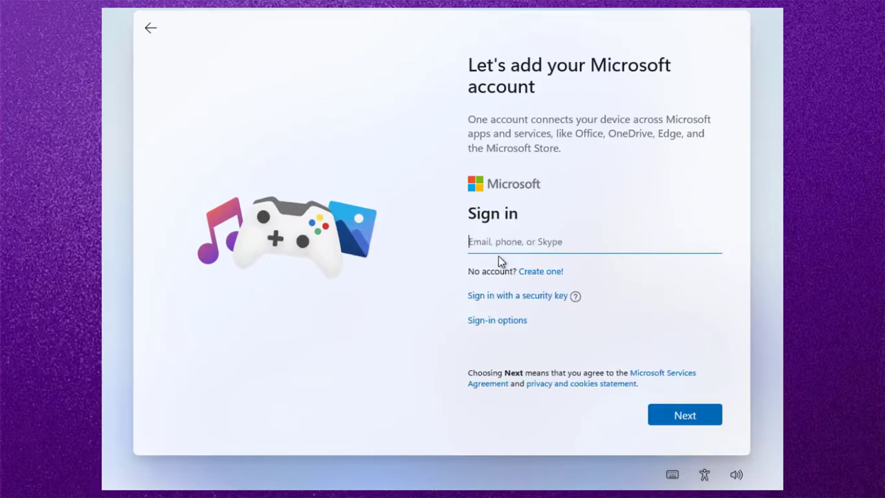
Pick Offline account from sign-in options and accept the limited experience.
{"action": "left_click", "coordinate": [683, 414]}
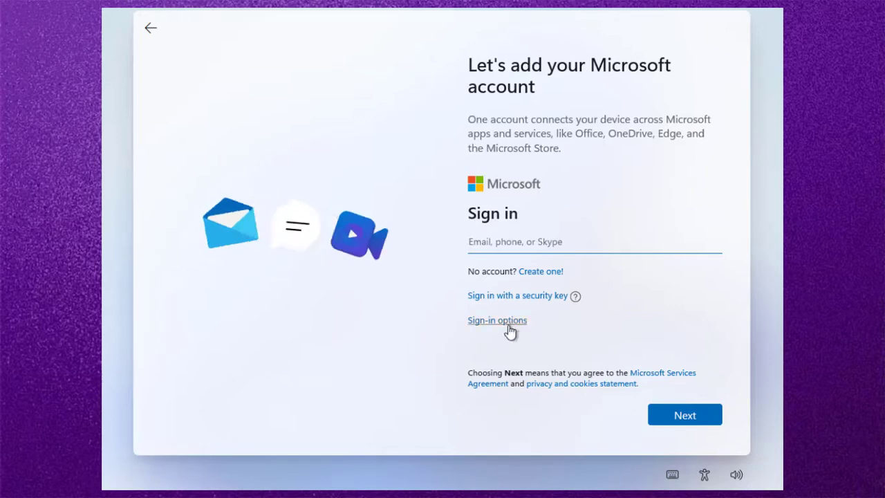
{"action": "left_click", "coordinate": [497, 320]}
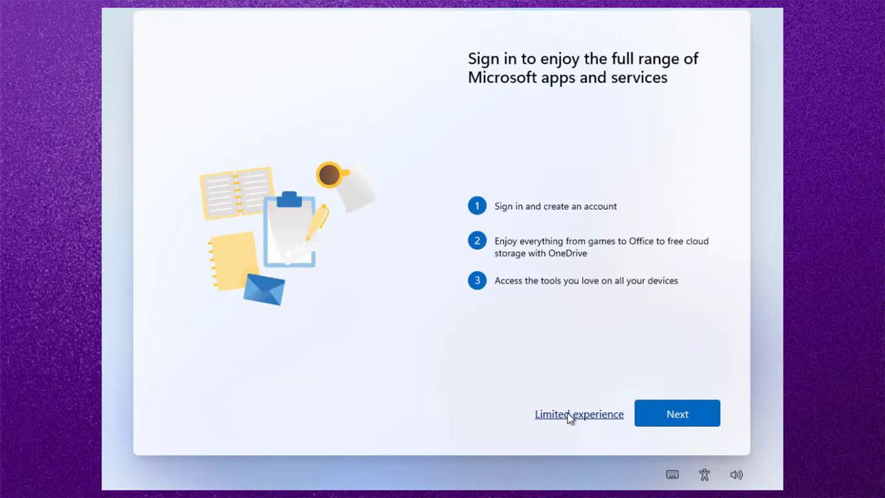
{"action": "left_click", "coordinate": [578, 413]}
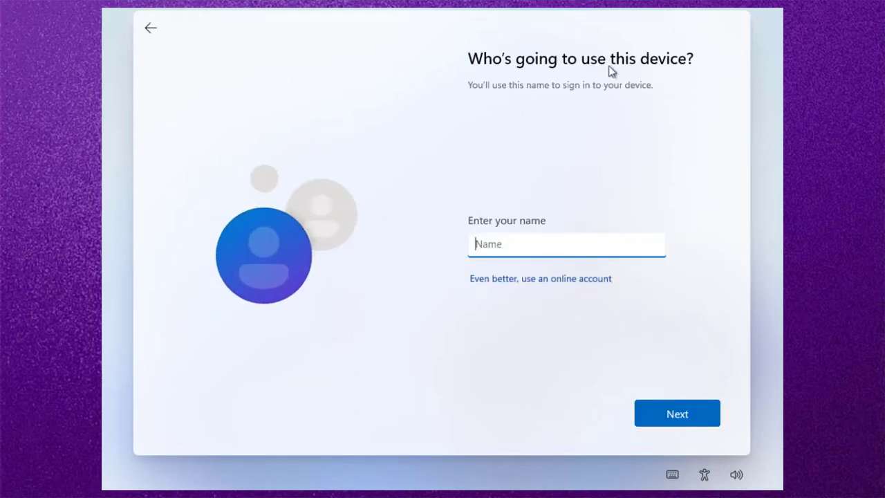
Create local account 'junaid' with a password and security question answers.
{"action": "type", "text": "junaid"}
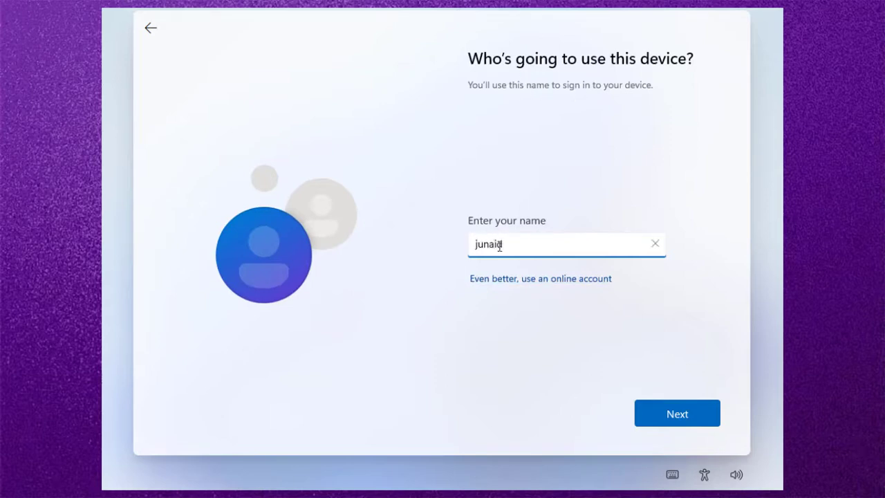
{"action": "left_click", "coordinate": [676, 412]}
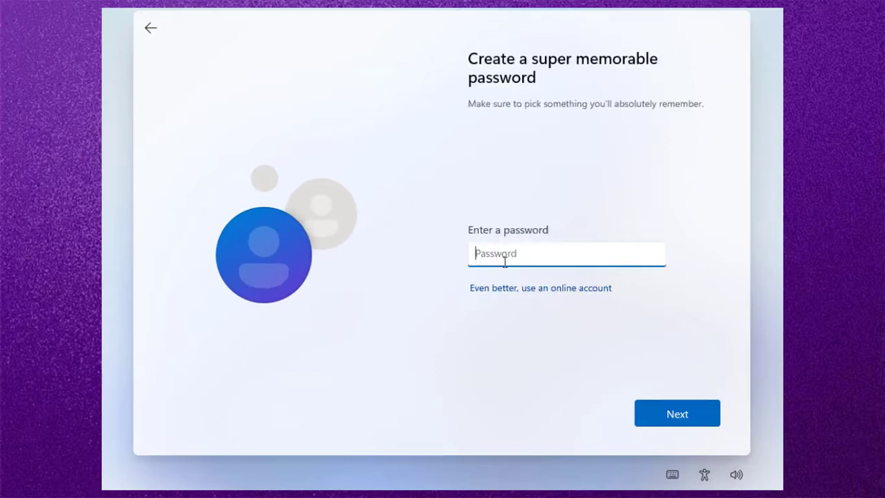
{"action": "left_click", "coordinate": [676, 413]}
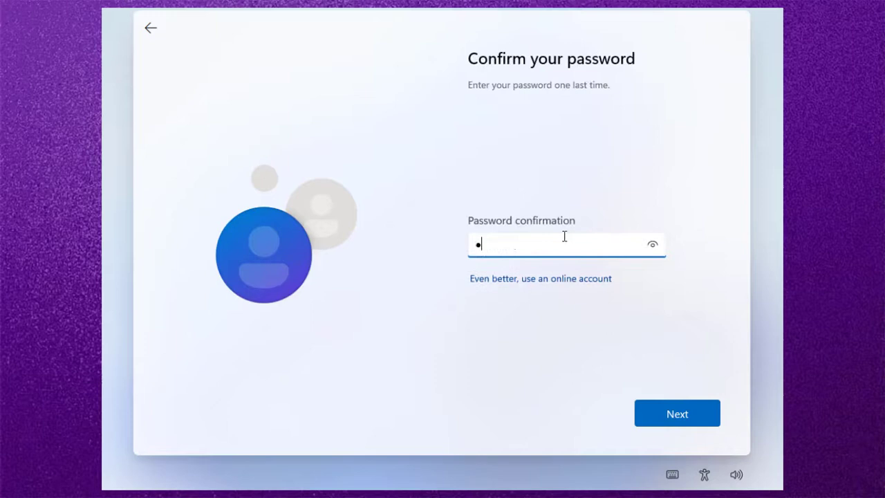
{"action": "left_click", "coordinate": [676, 413]}
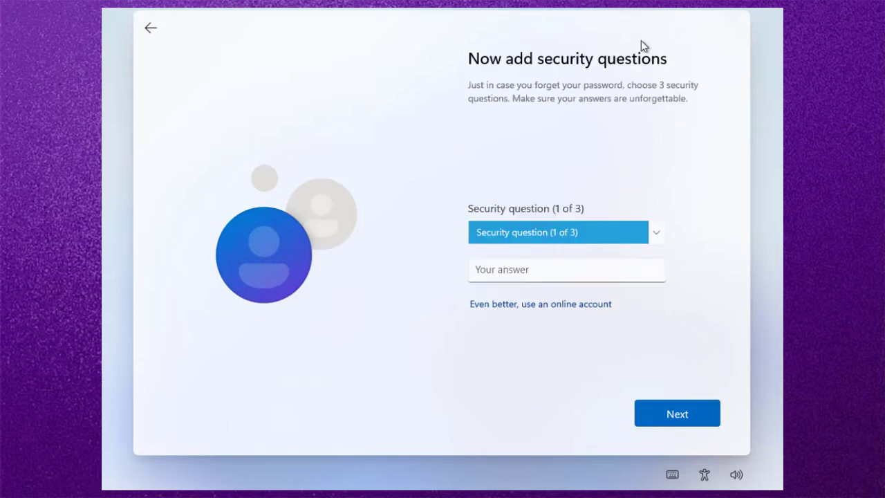
{"action": "mouse_move", "coordinate": [635, 227]}
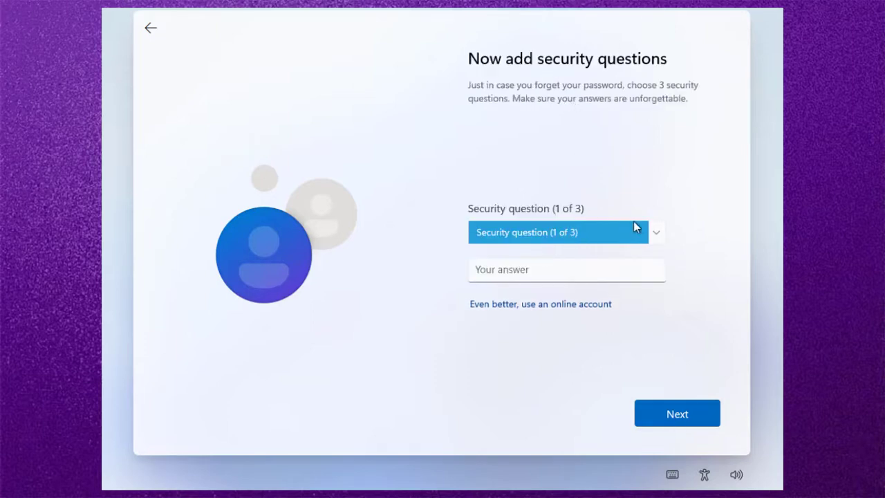
{"action": "type", "text": "junaid"}
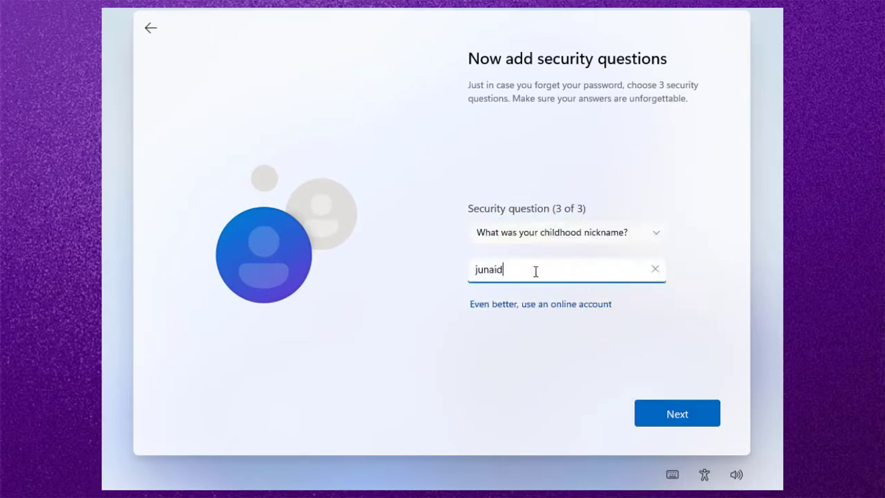
{"action": "left_click", "coordinate": [676, 412]}
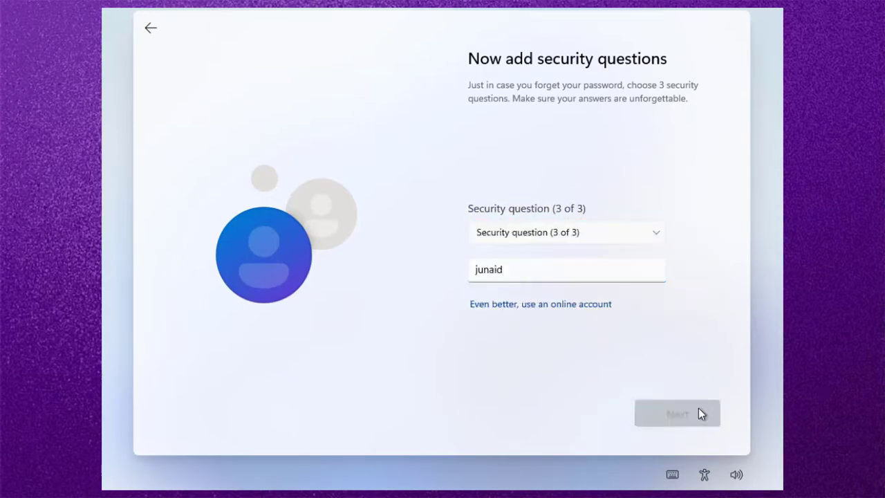
{"action": "left_click", "coordinate": [677, 413]}
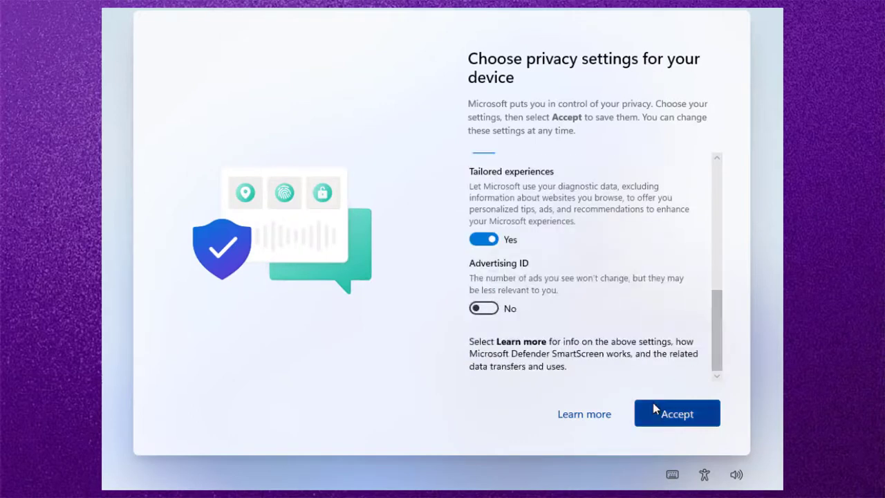
Accept the default Windows 11 privacy settings to finish setup.
{"action": "left_click", "coordinate": [676, 413]}
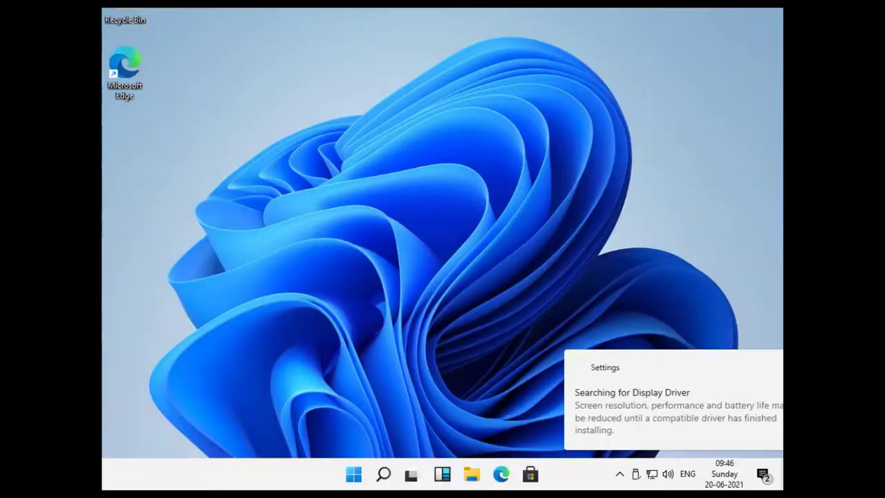
Open the Windows 11 Start menu from the taskbar.
{"action": "left_click", "coordinate": [353, 474]}
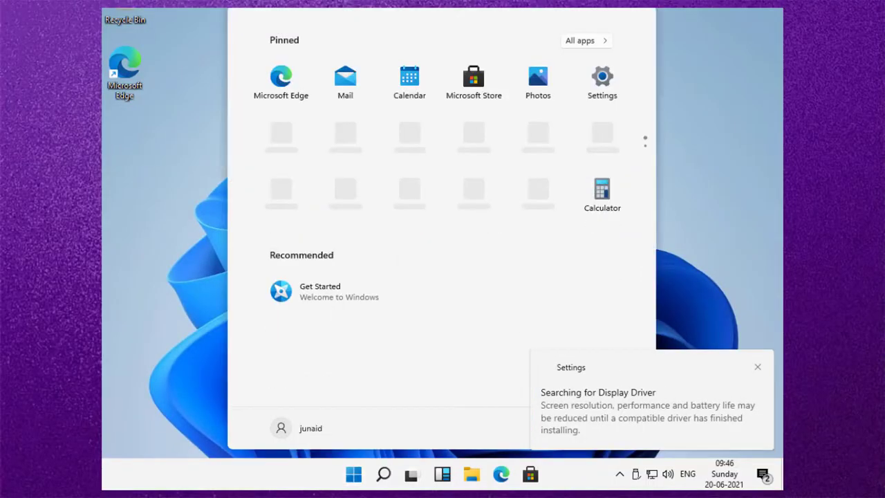
{"action": "mouse_move", "coordinate": [191, 57]}
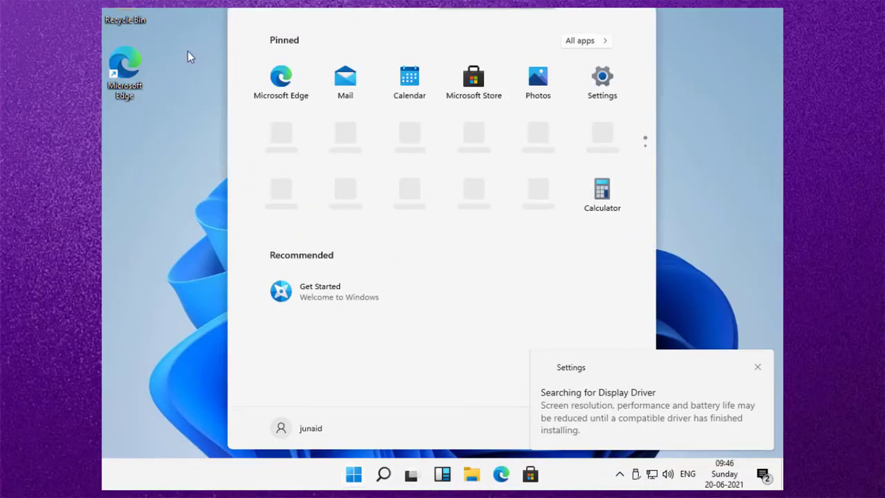